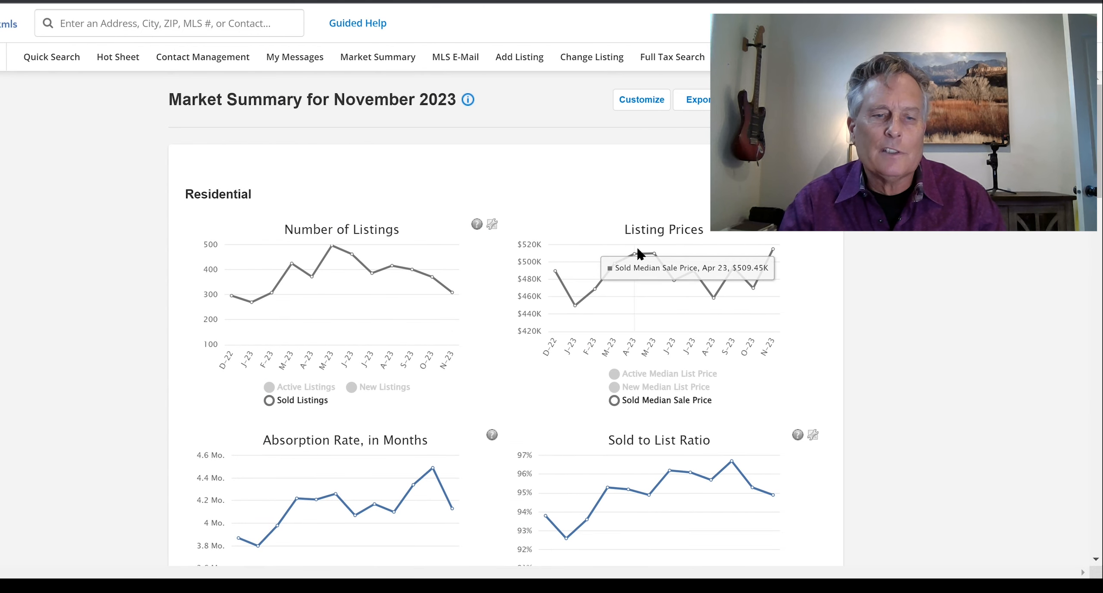
{"action": "mouse_move", "coordinate": [450, 292]}
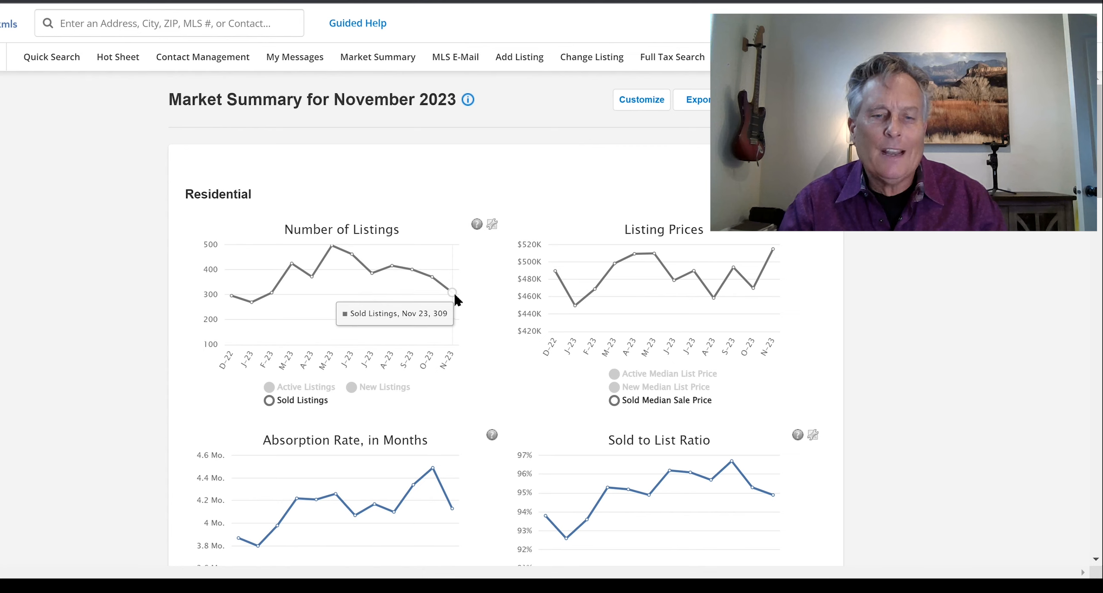
{"action": "mouse_move", "coordinate": [228, 294]}
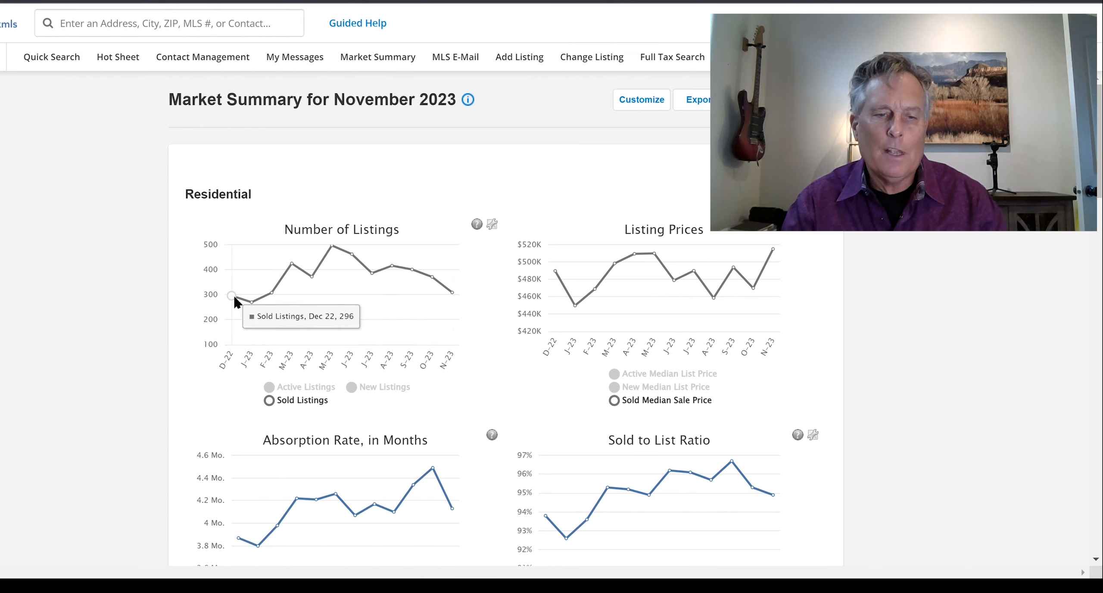
{"action": "mouse_move", "coordinate": [406, 384]}
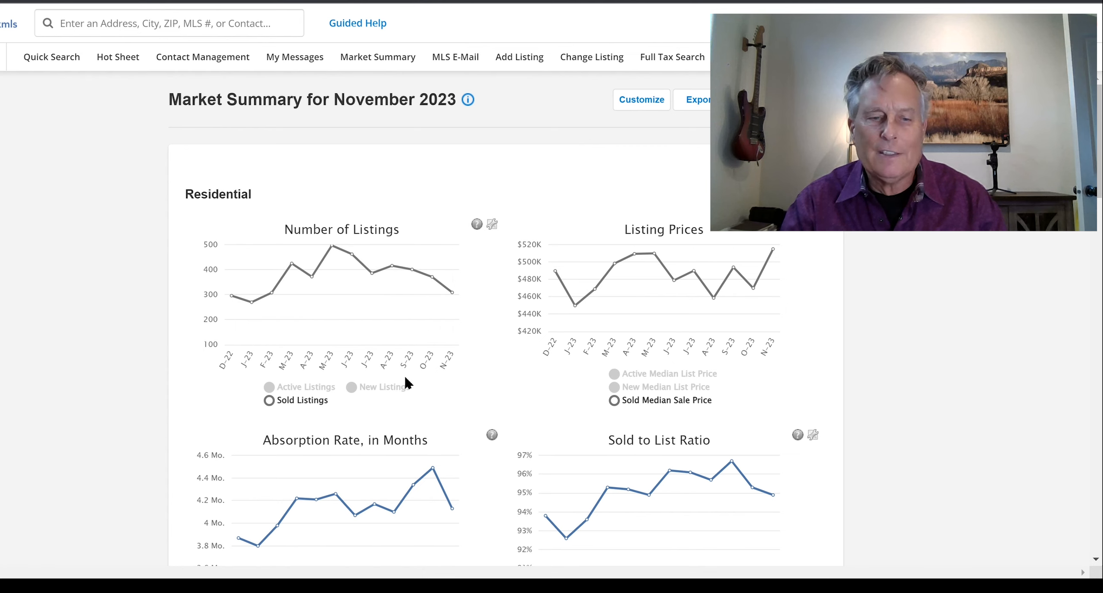
Step: Show Active Listings on the chart, hide then restore Sold Listings alongside it
{"action": "left_click", "coordinate": [269, 387]}
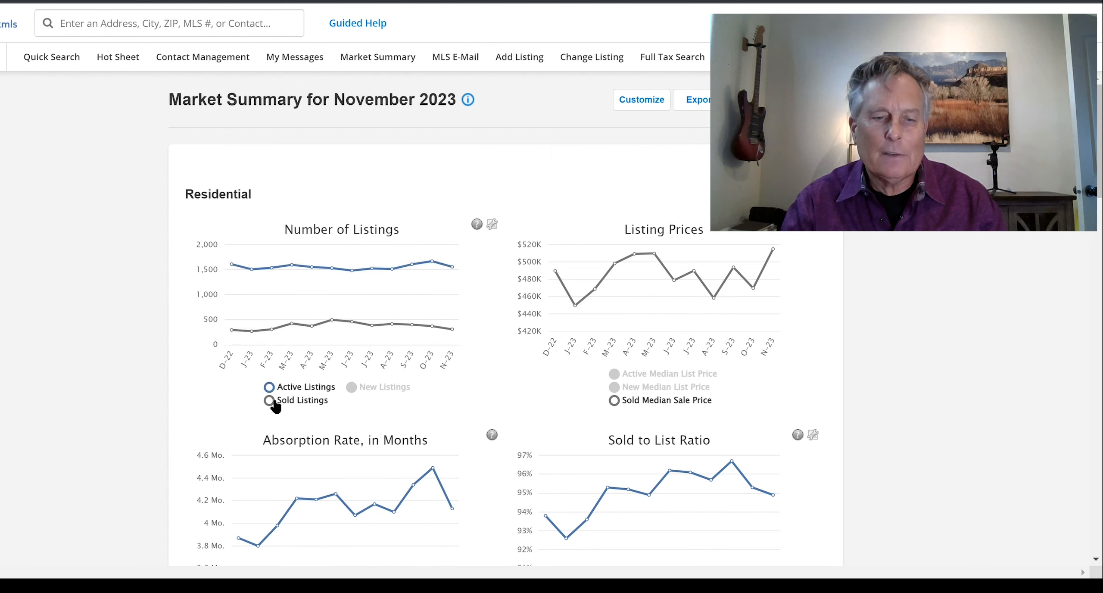
{"action": "left_click", "coordinate": [269, 400]}
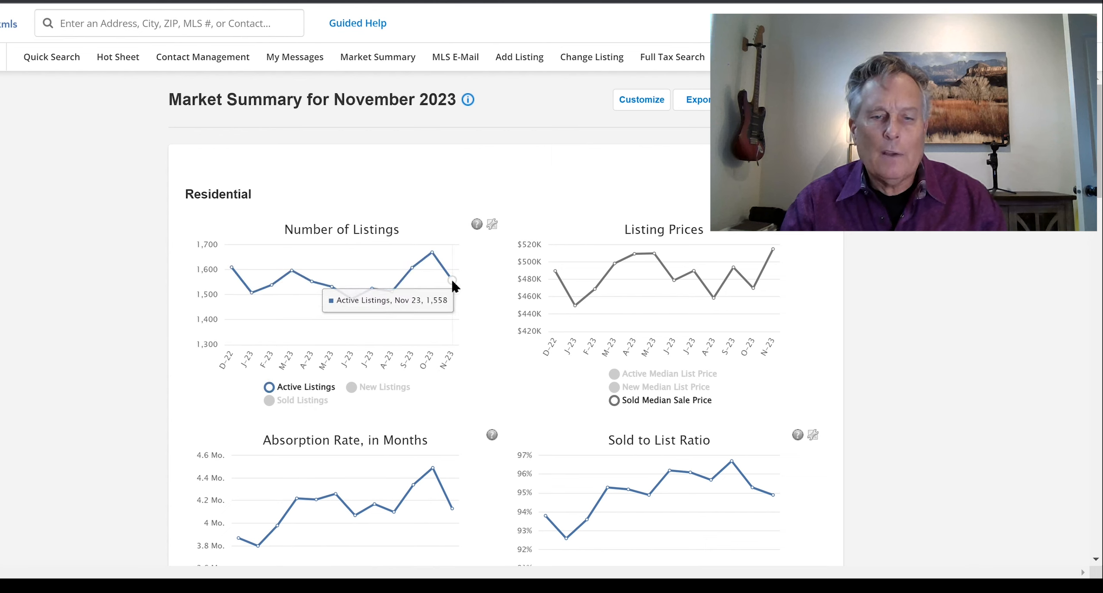
{"action": "mouse_move", "coordinate": [232, 270]}
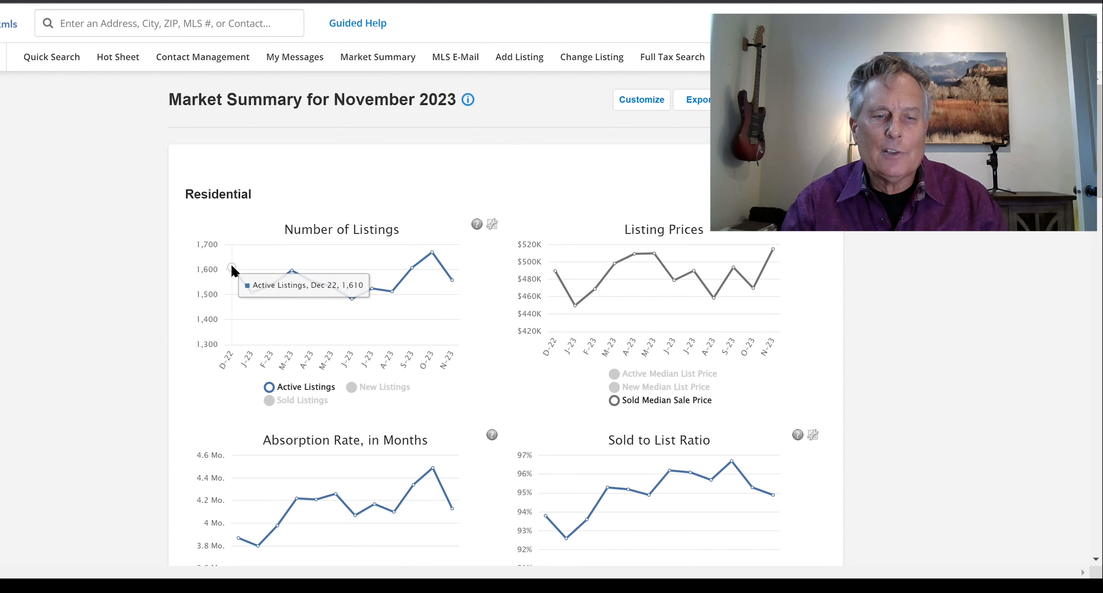
{"action": "mouse_move", "coordinate": [336, 418]}
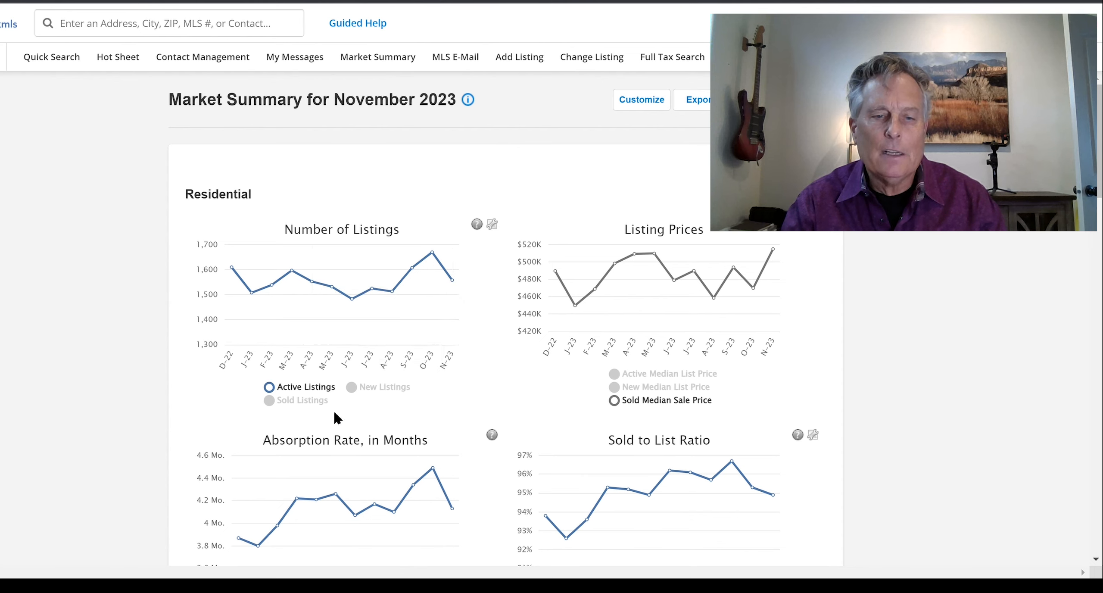
{"action": "mouse_move", "coordinate": [464, 281]}
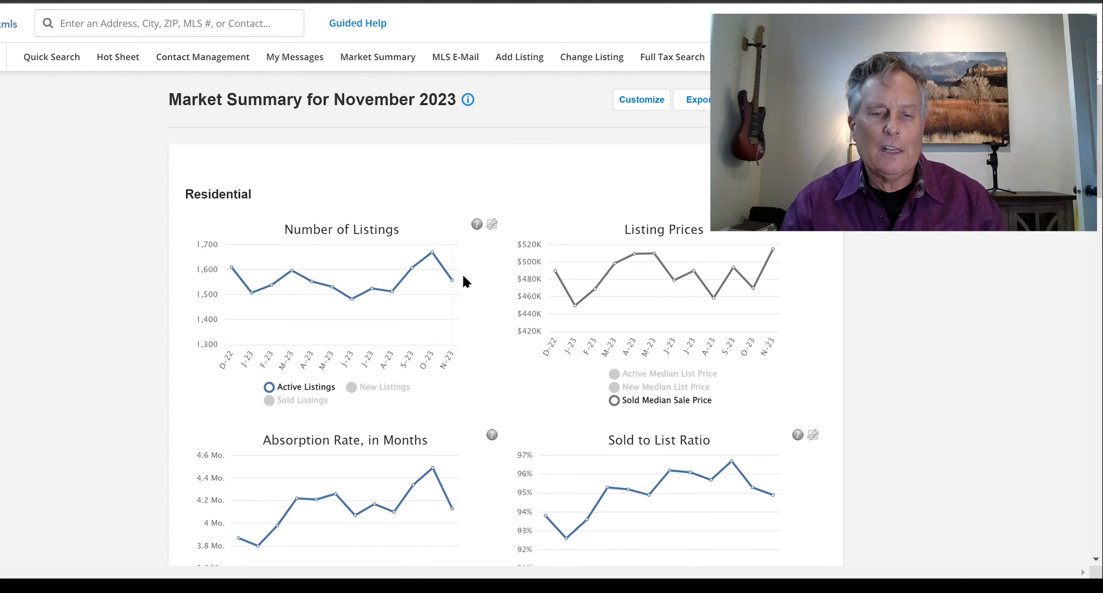
{"action": "mouse_move", "coordinate": [278, 404]}
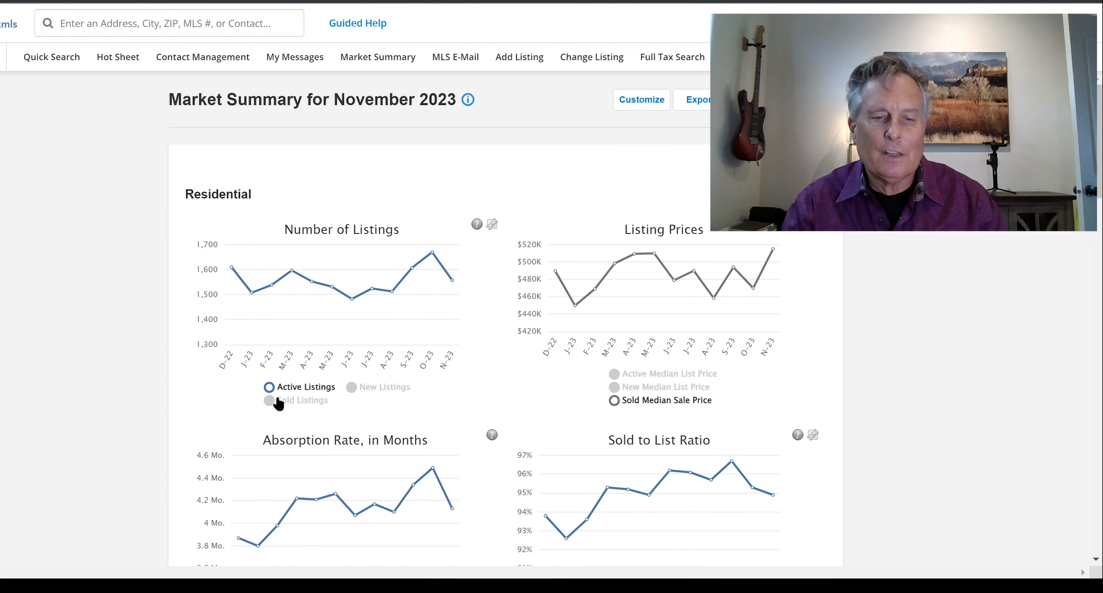
{"action": "left_click", "coordinate": [269, 400]}
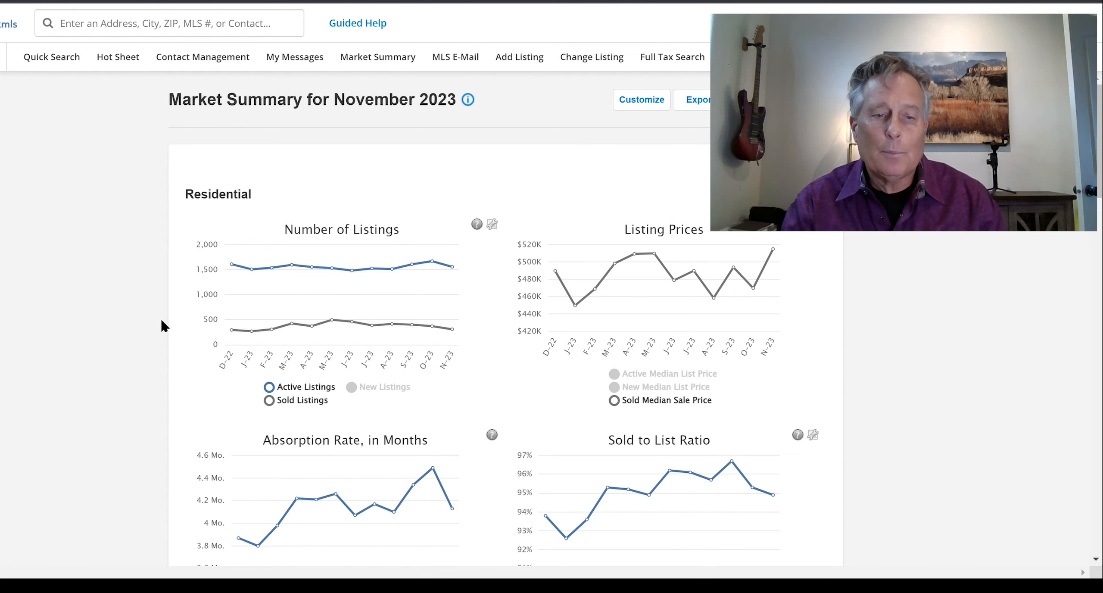
{"action": "mouse_move", "coordinate": [605, 398]}
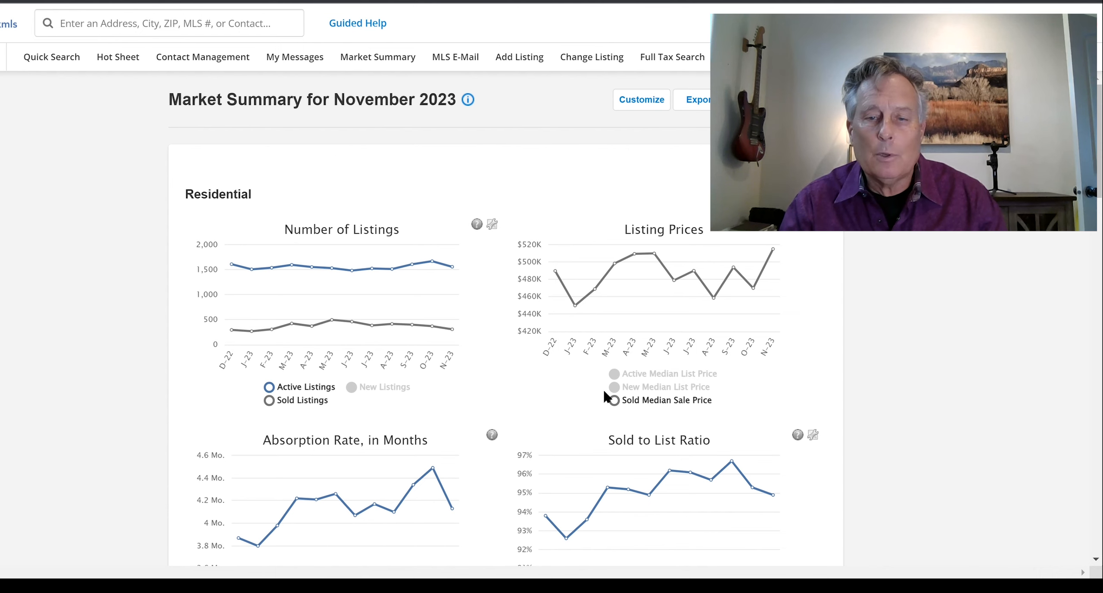
{"action": "mouse_move", "coordinate": [596, 266]}
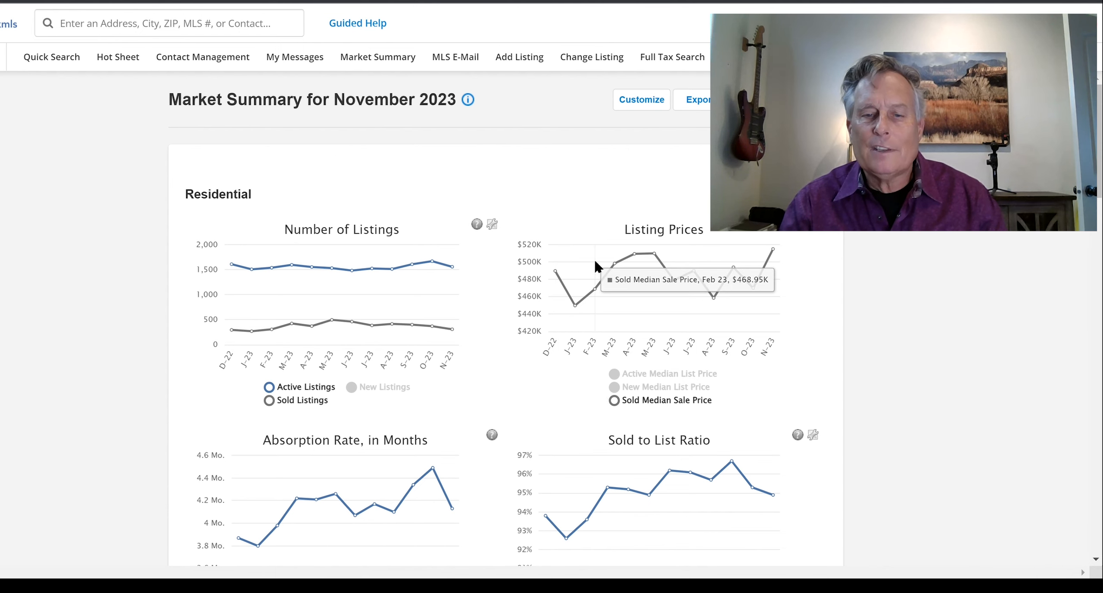
{"action": "mouse_move", "coordinate": [558, 289]}
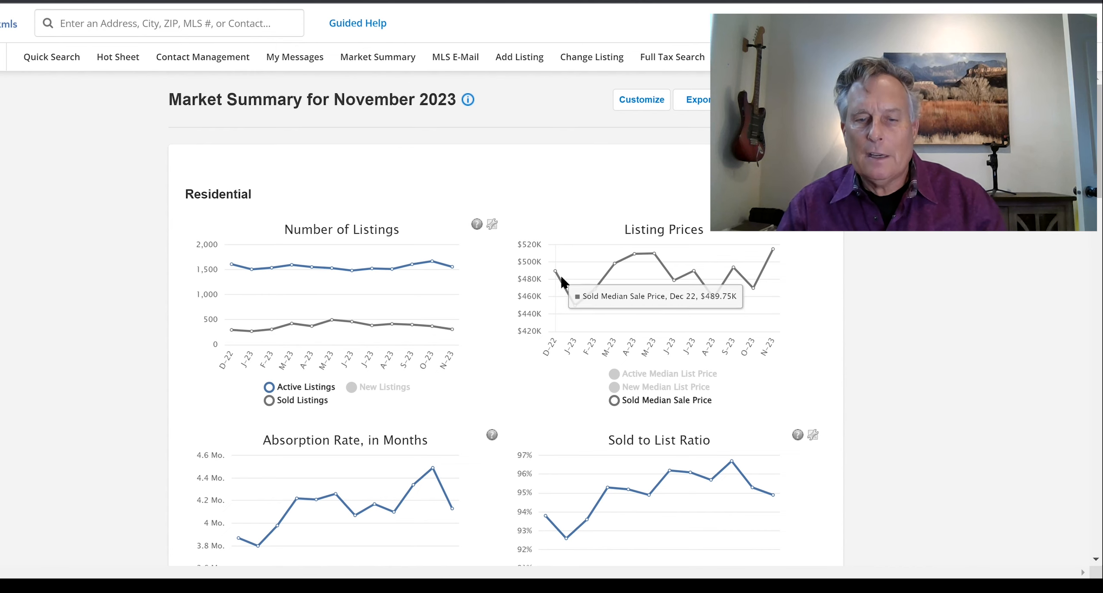
{"action": "mouse_move", "coordinate": [774, 252]}
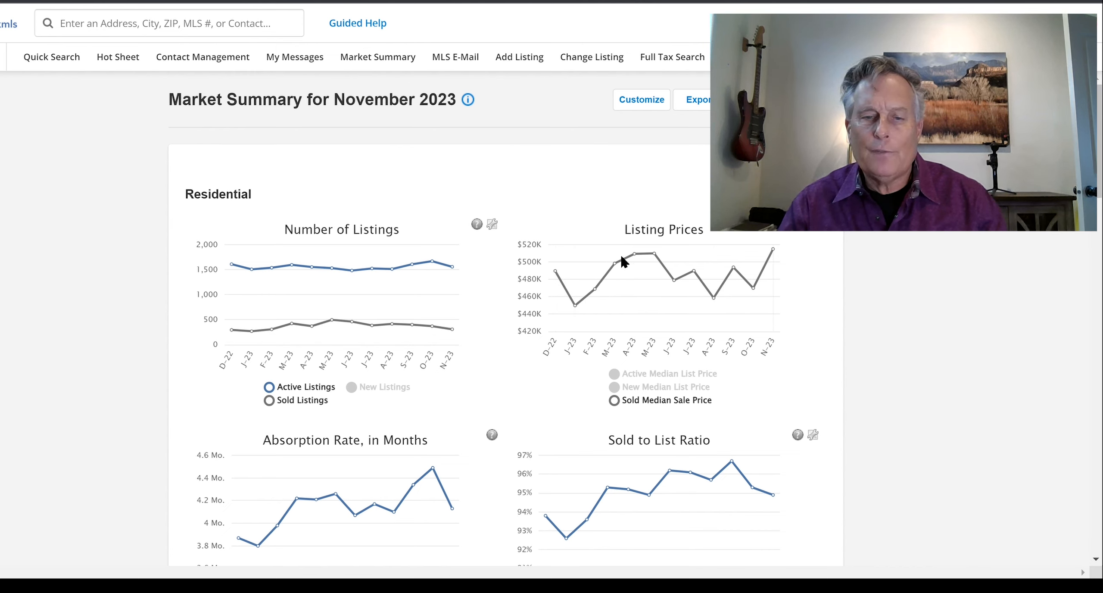
{"action": "mouse_move", "coordinate": [556, 274]}
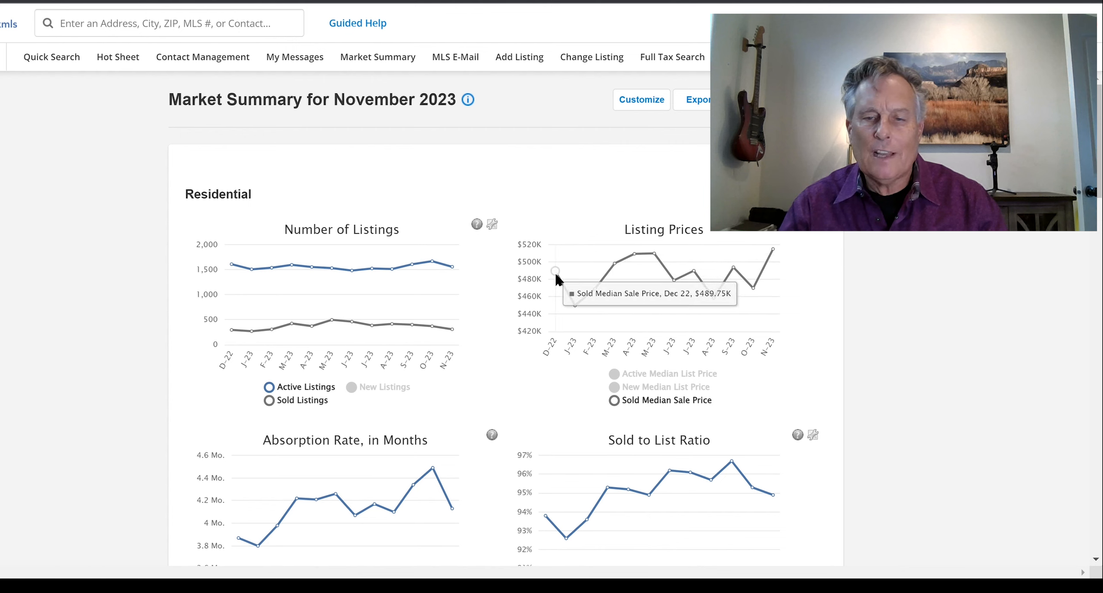
{"action": "mouse_move", "coordinate": [606, 415]}
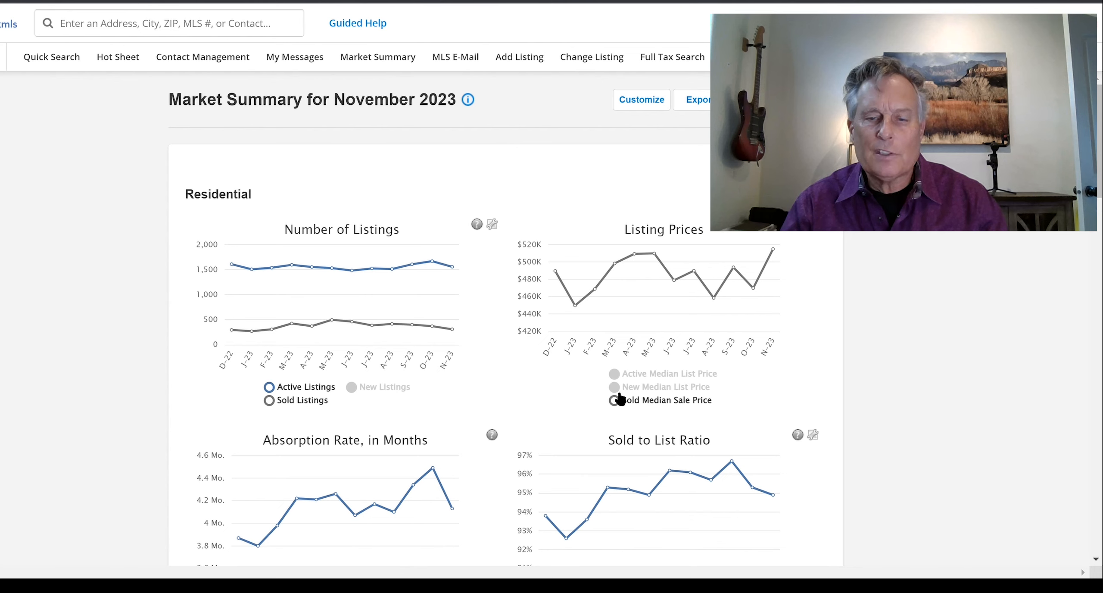
Step: Show Active Median List Price and hide Sold Median Sale Price on the Listing Prices chart
{"action": "left_click", "coordinate": [614, 373]}
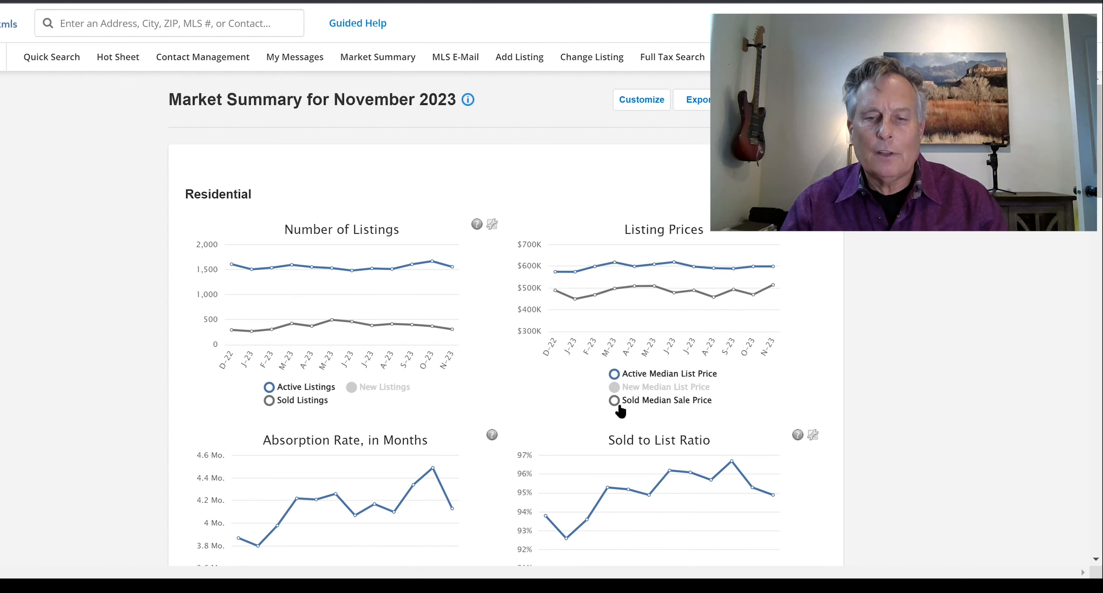
{"action": "left_click", "coordinate": [614, 400]}
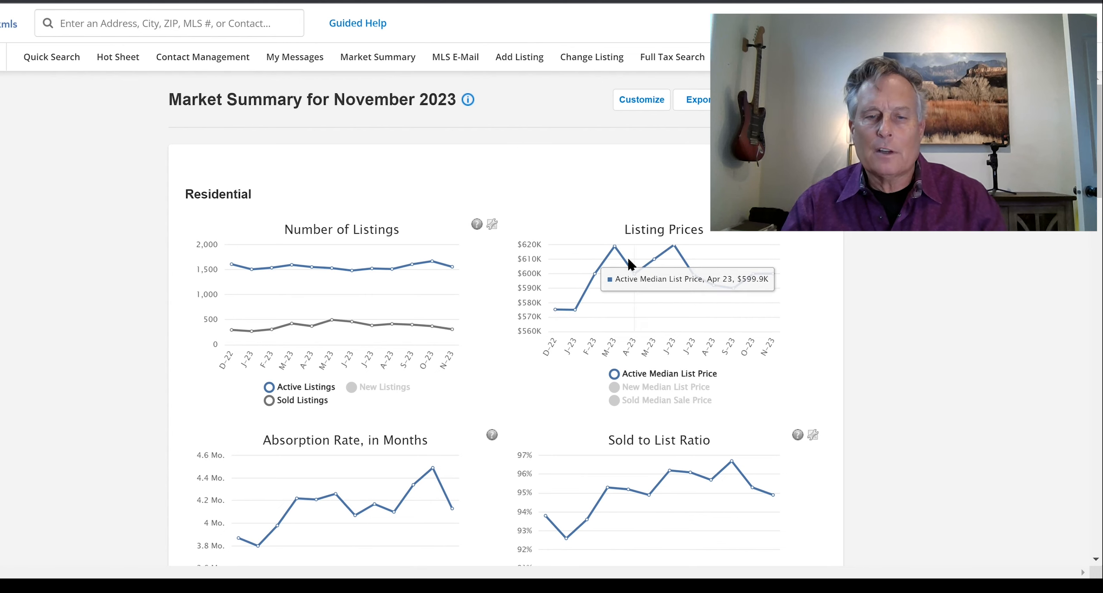
{"action": "mouse_move", "coordinate": [683, 232]}
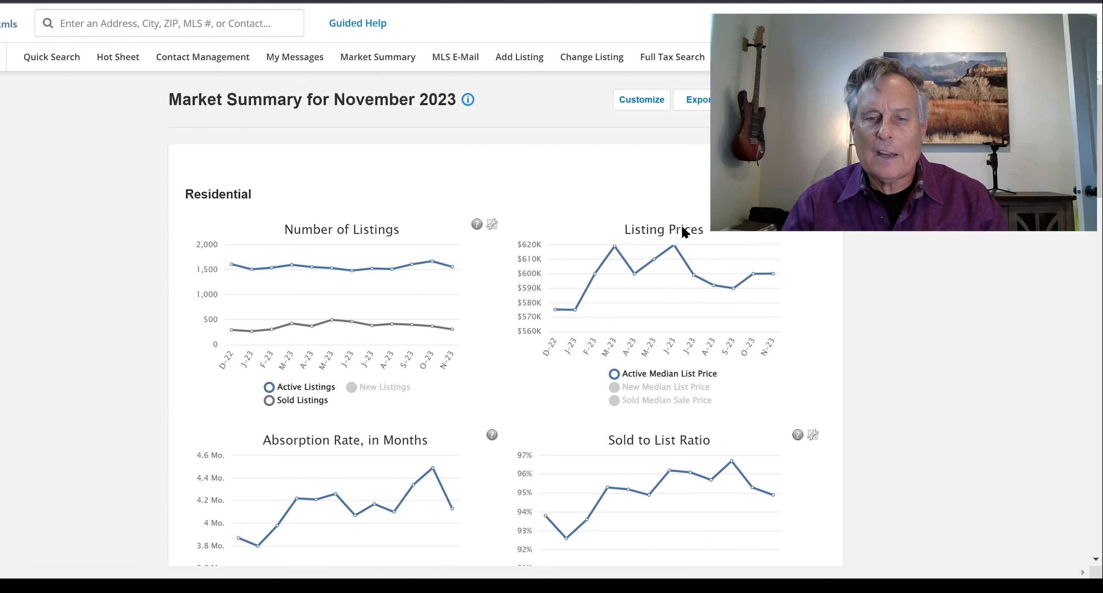
{"action": "mouse_move", "coordinate": [772, 273]}
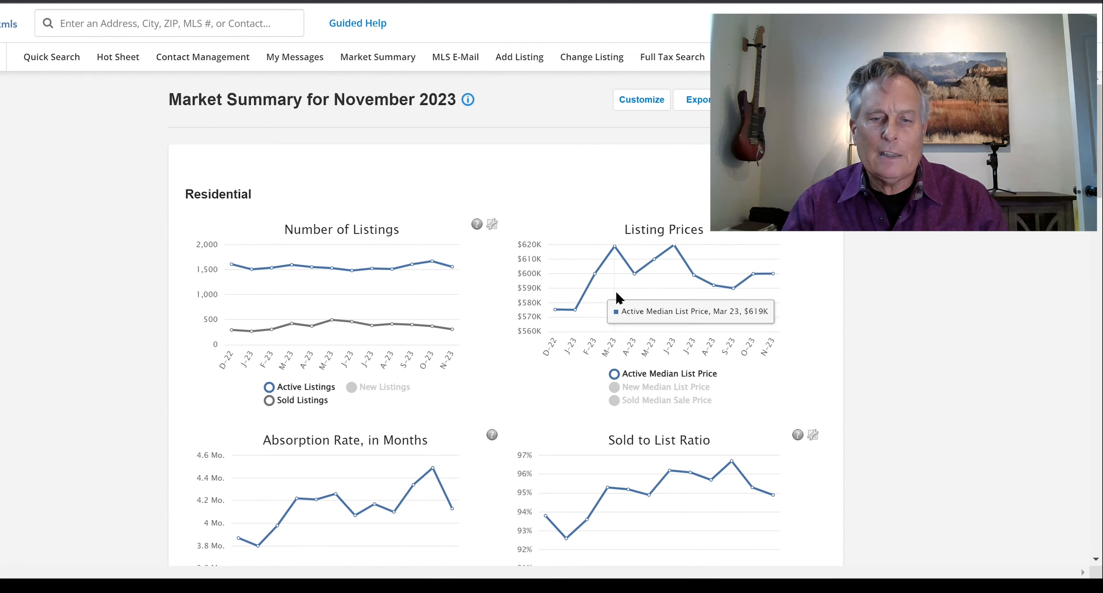
{"action": "mouse_move", "coordinate": [556, 312]}
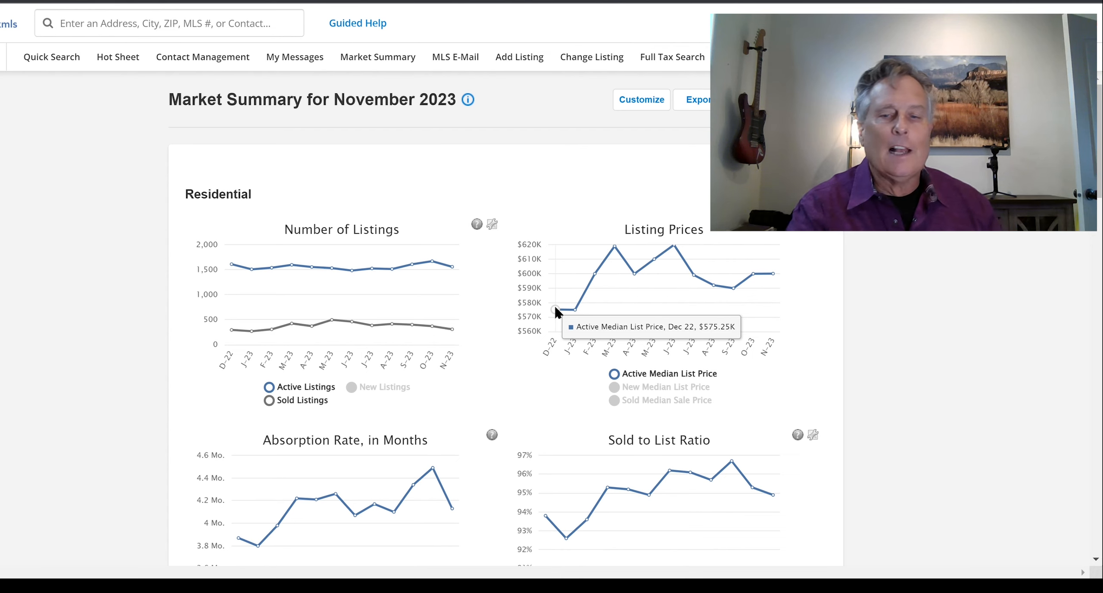
{"action": "mouse_move", "coordinate": [561, 355]}
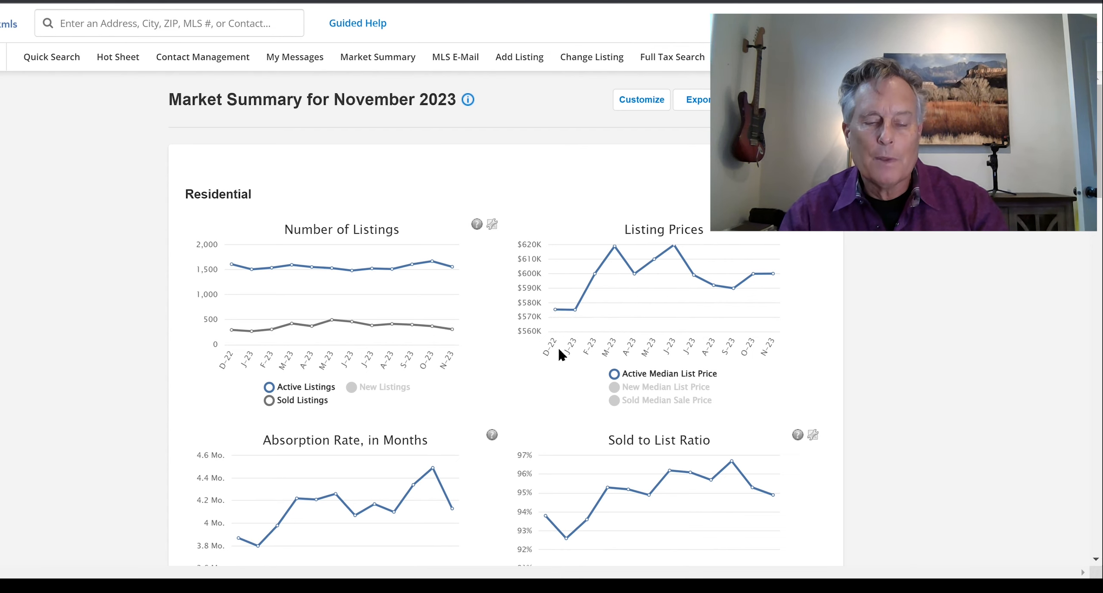
{"action": "scroll", "scroll_direction": "down", "scroll_amount": 3}
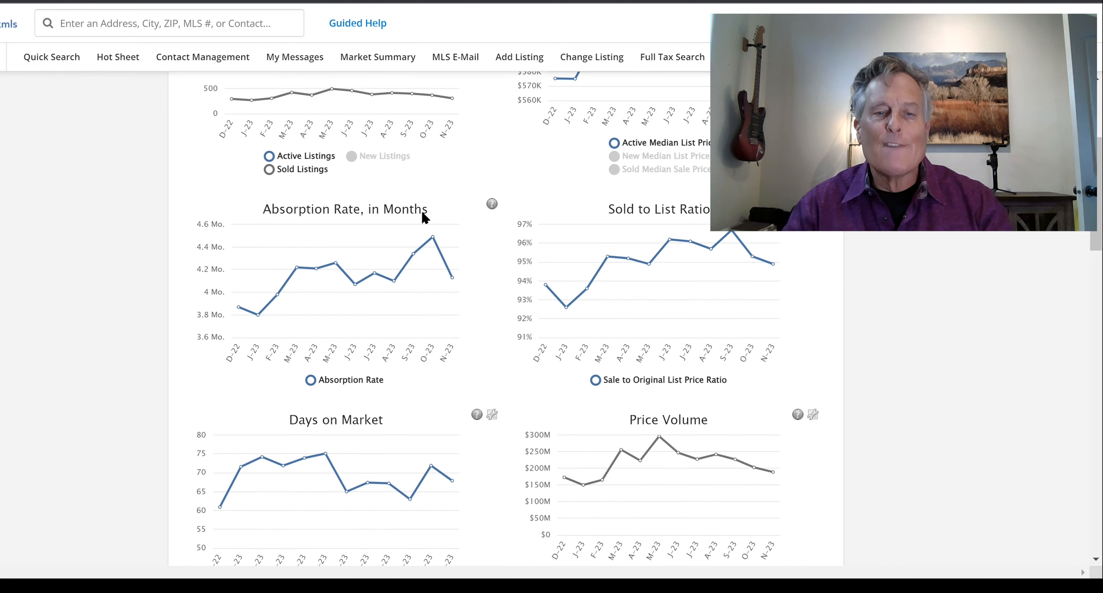
{"action": "mouse_move", "coordinate": [280, 294]}
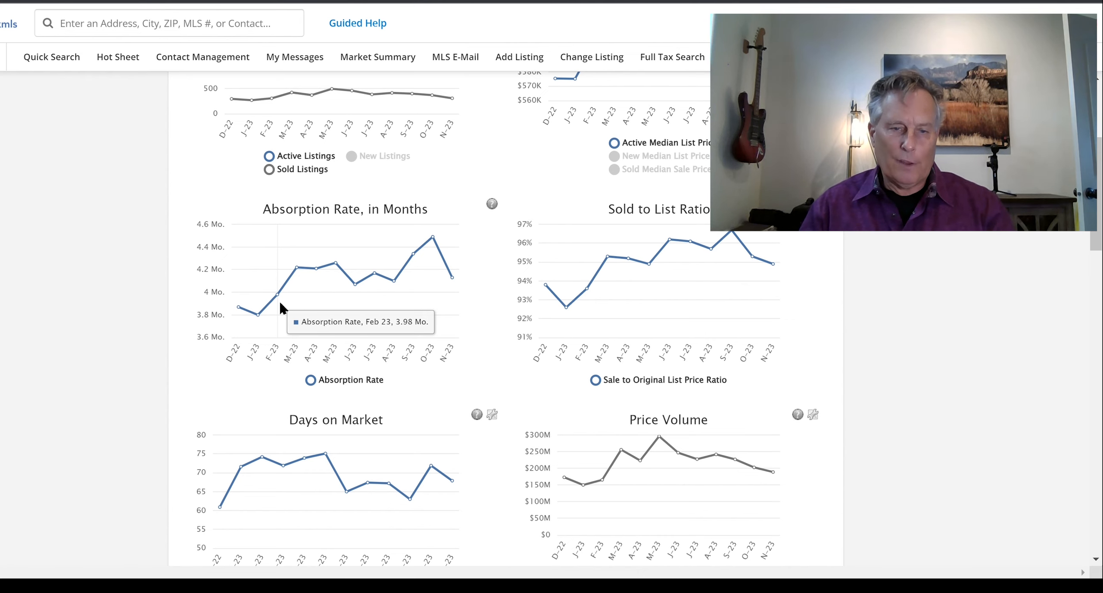
{"action": "mouse_move", "coordinate": [452, 278]}
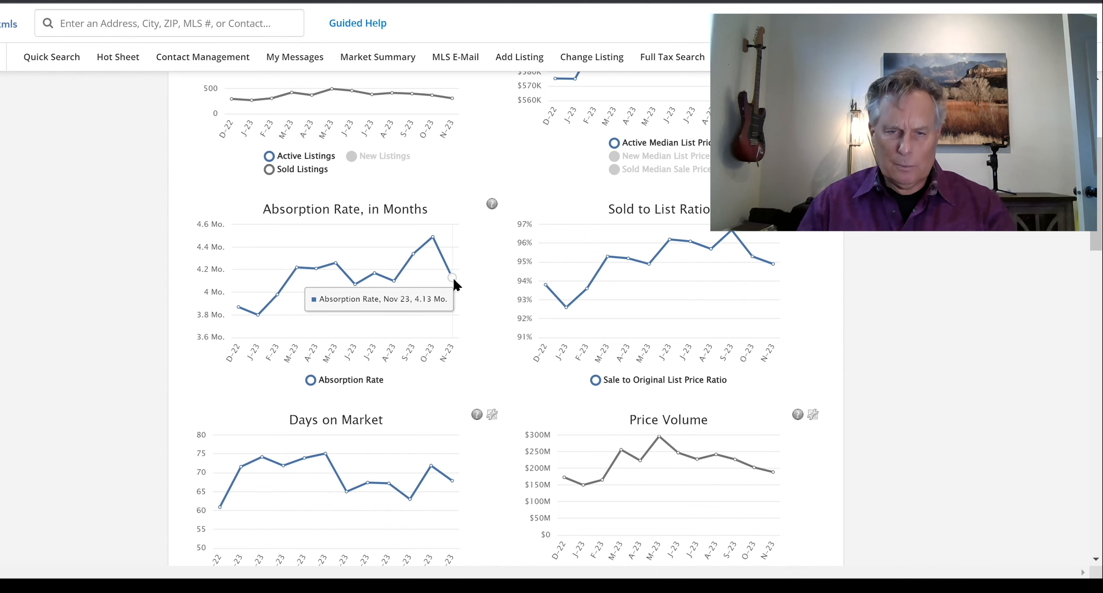
{"action": "mouse_move", "coordinate": [274, 295]}
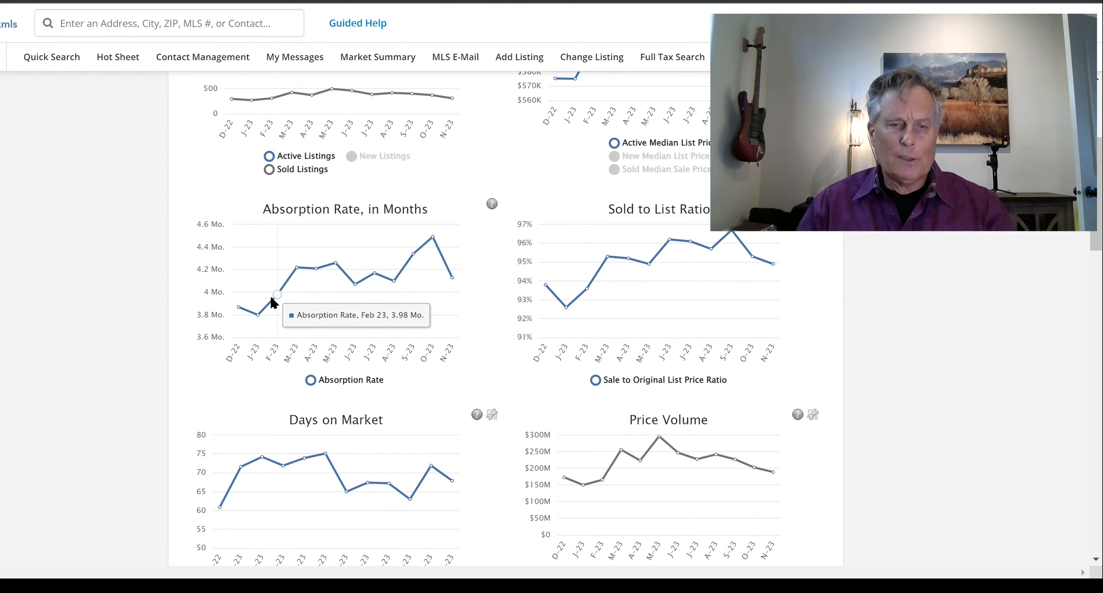
{"action": "mouse_move", "coordinate": [238, 310]}
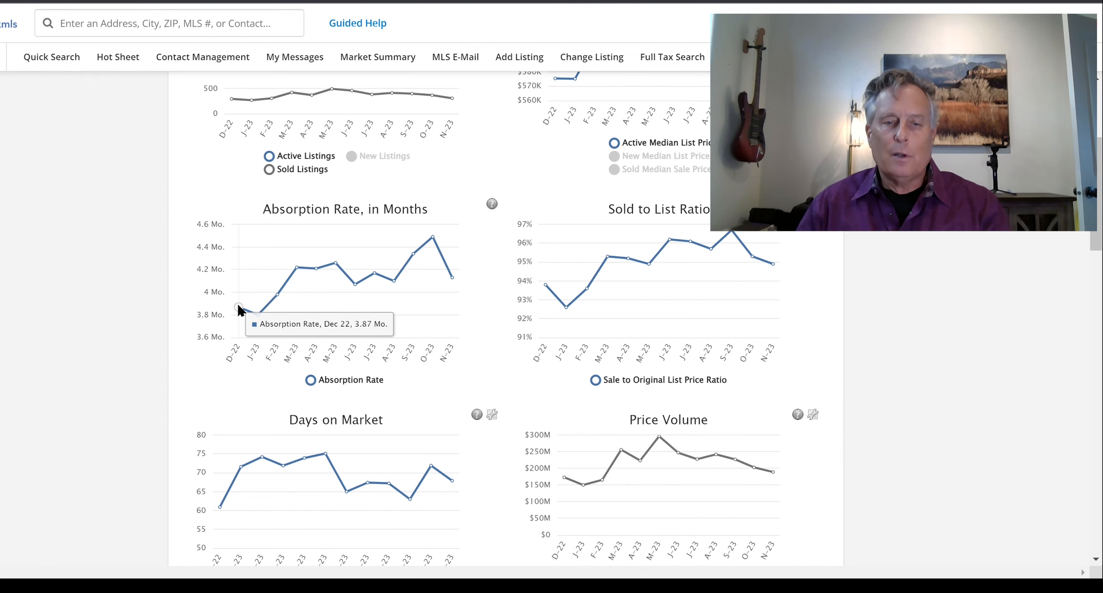
{"action": "mouse_move", "coordinate": [200, 308]}
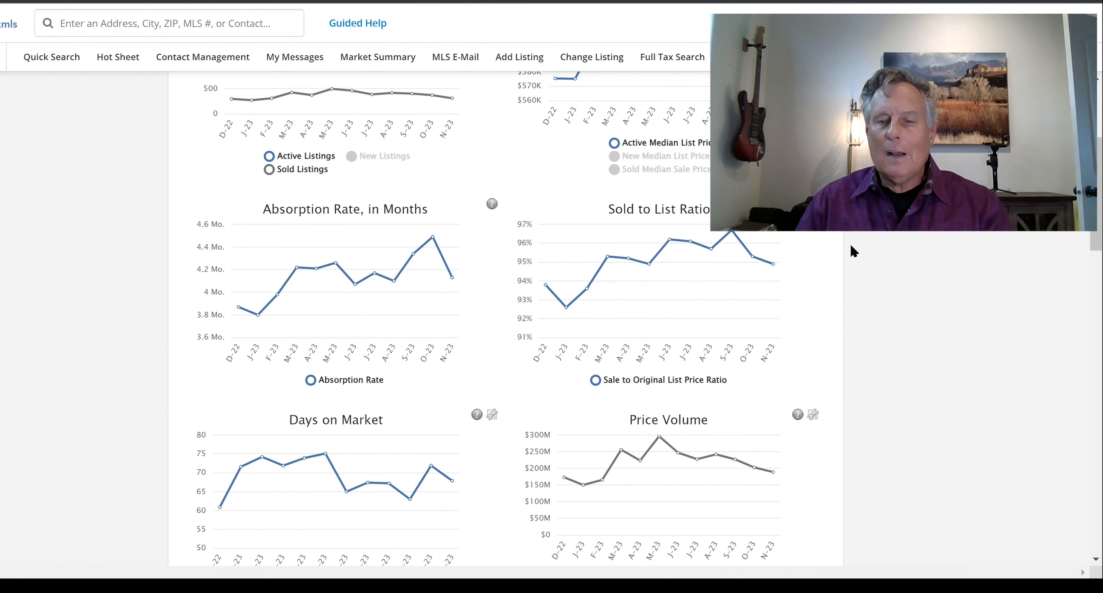
{"action": "mouse_move", "coordinate": [767, 267]}
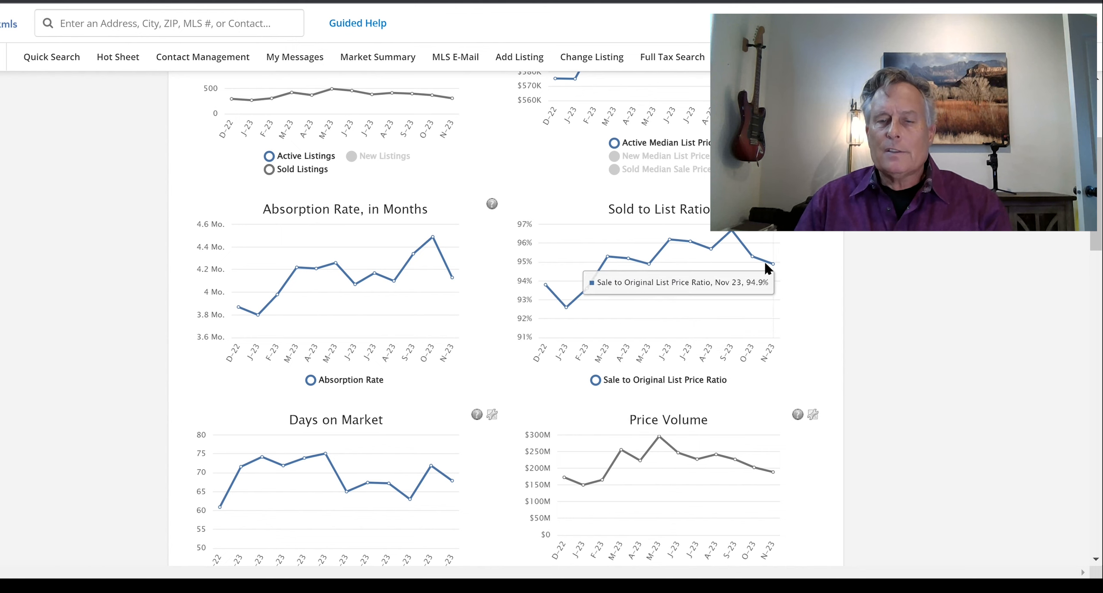
{"action": "mouse_move", "coordinate": [774, 234]}
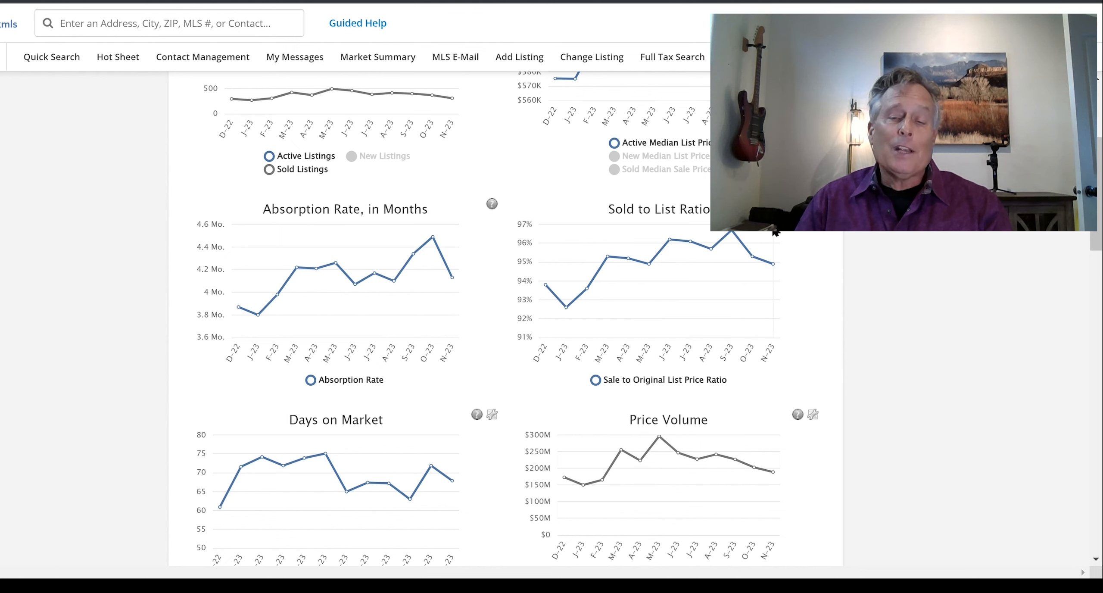
{"action": "mouse_move", "coordinate": [774, 264]}
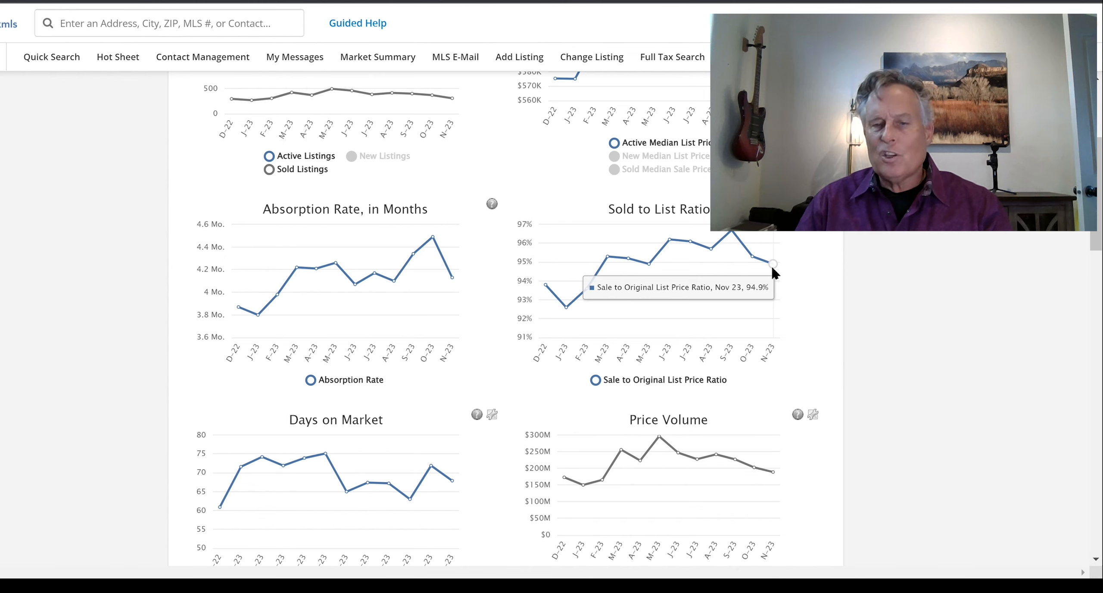
{"action": "mouse_move", "coordinate": [539, 289]}
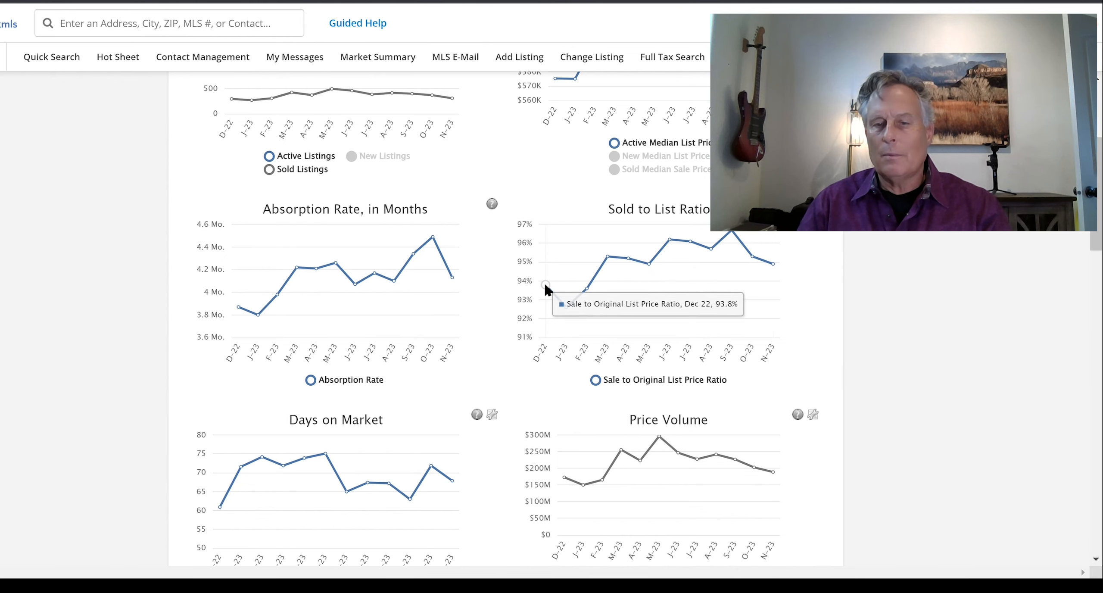
{"action": "mouse_move", "coordinate": [825, 269]}
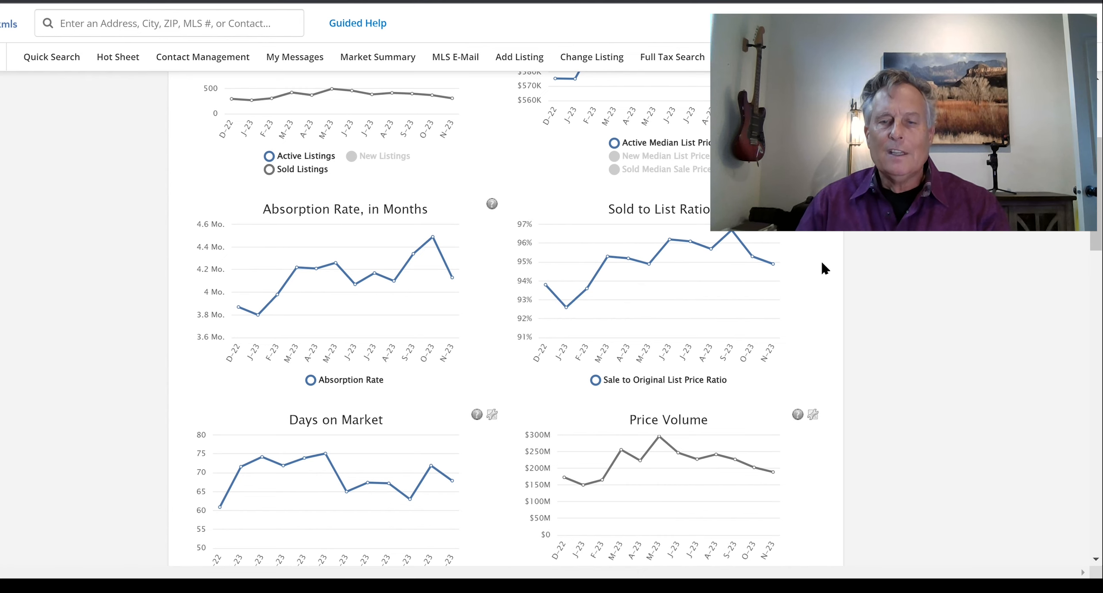
{"action": "mouse_move", "coordinate": [807, 278]}
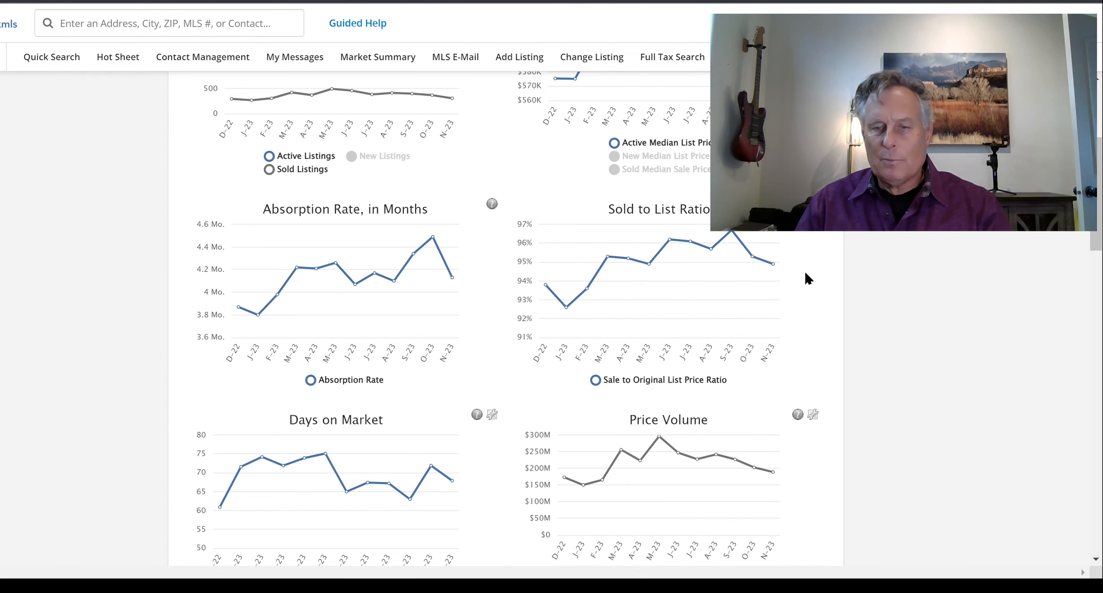
Step: Scroll to fully show the Days on Market and Price Volume charts
{"action": "scroll", "scroll_direction": "down", "scroll_amount": 3}
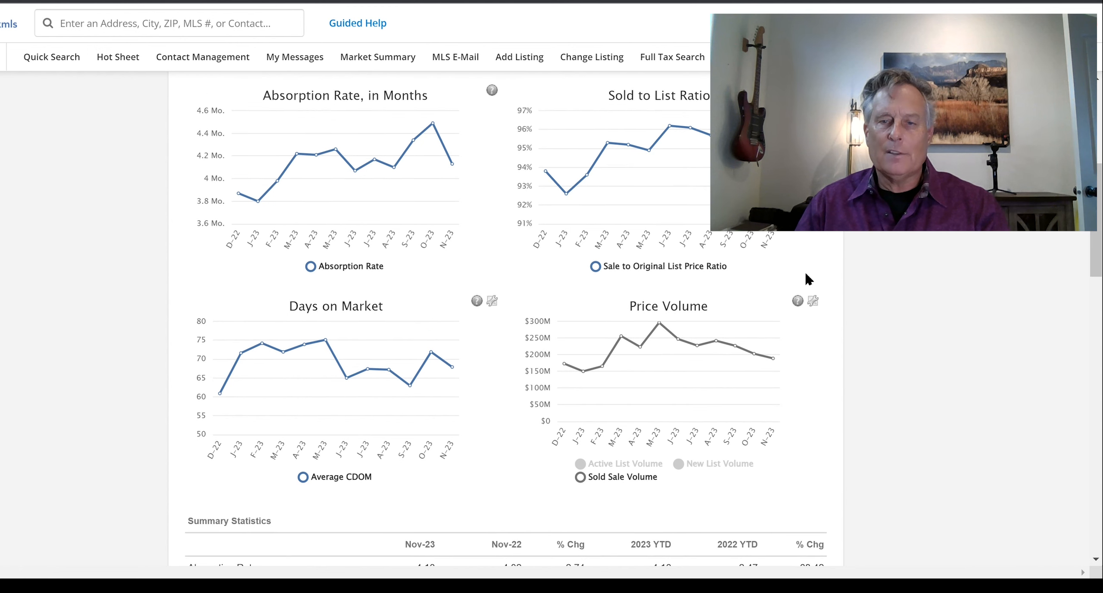
{"action": "scroll", "scroll_direction": "up", "scroll_amount": 3}
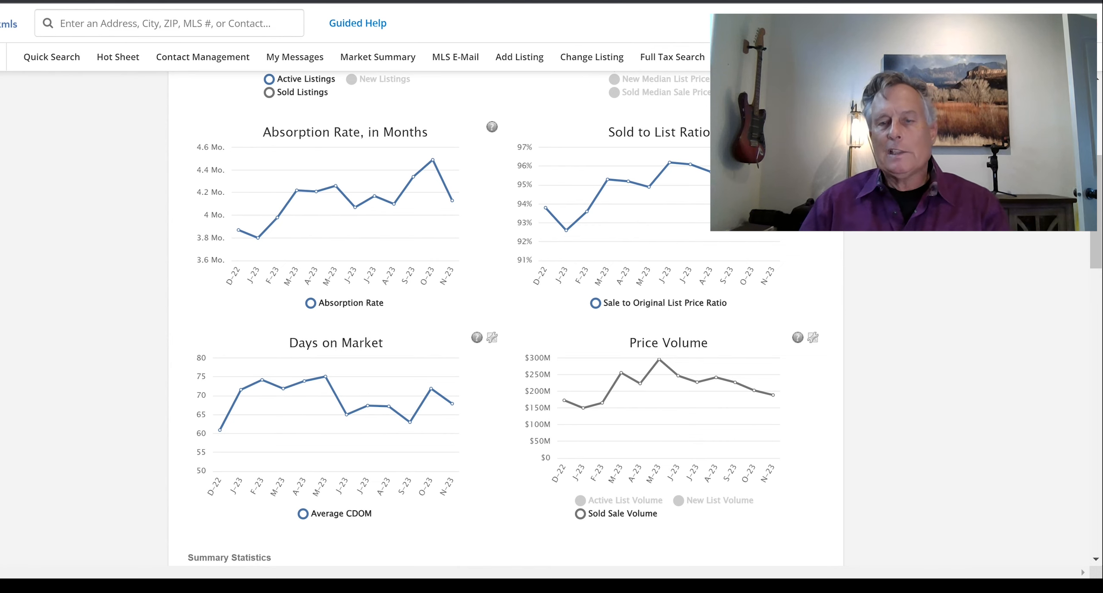
{"action": "mouse_move", "coordinate": [835, 378]}
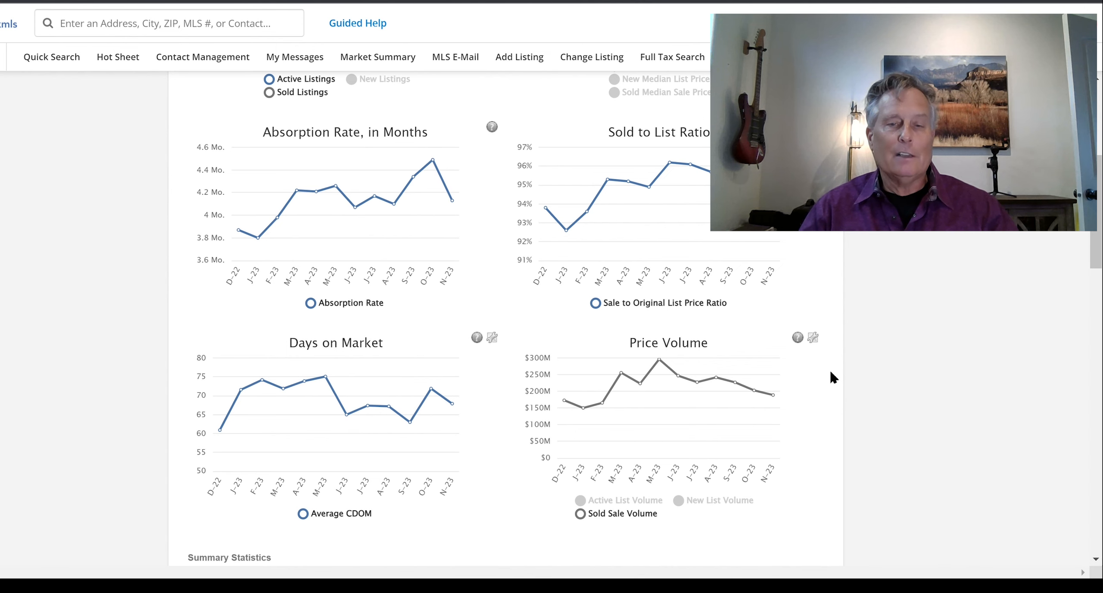
{"action": "mouse_move", "coordinate": [641, 370]}
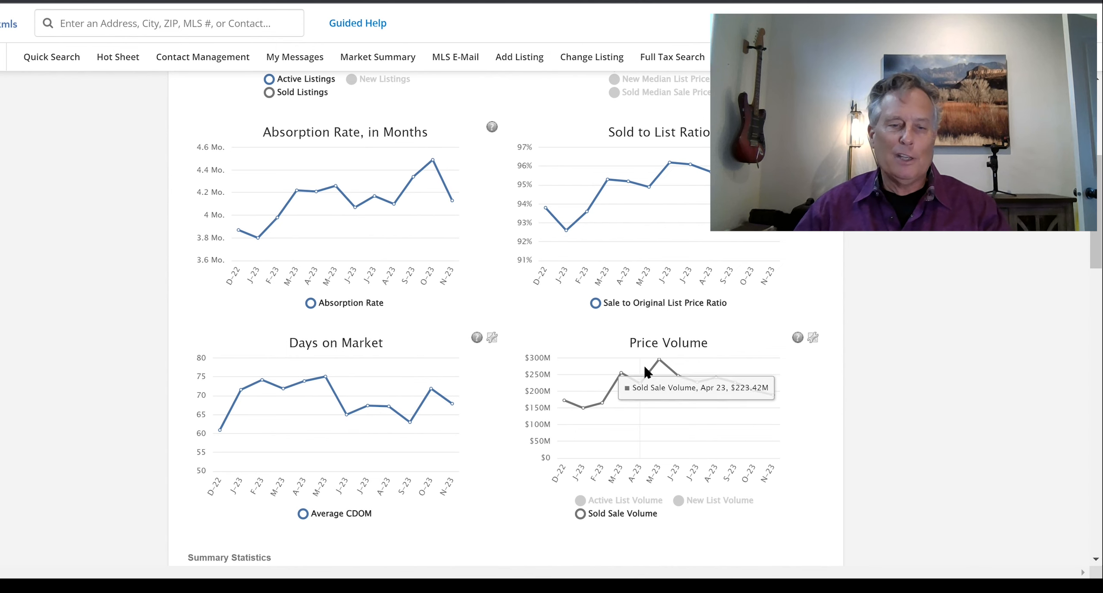
Step: Scroll down to the Summary Statistics table comparing November 2023 with 2022
{"action": "scroll", "scroll_direction": "down", "scroll_amount": 3}
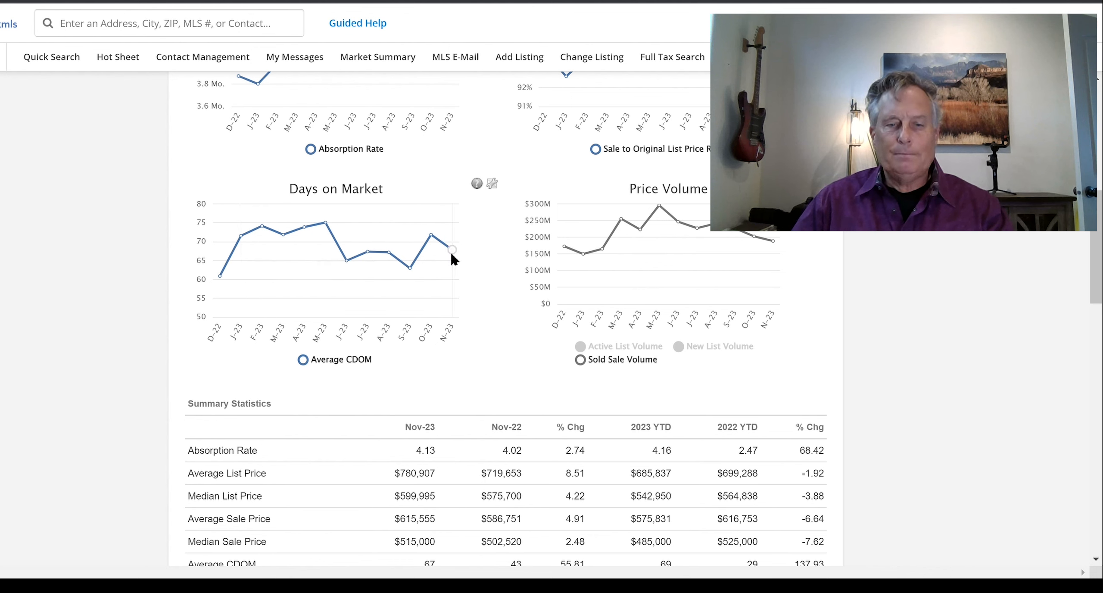
{"action": "mouse_move", "coordinate": [452, 250]}
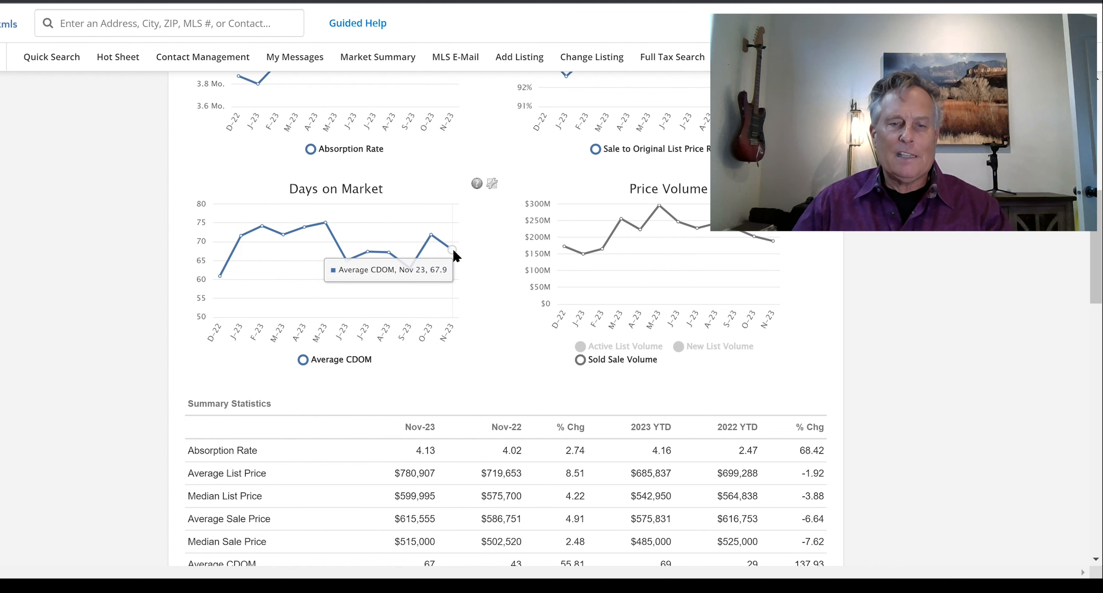
{"action": "mouse_move", "coordinate": [222, 279]}
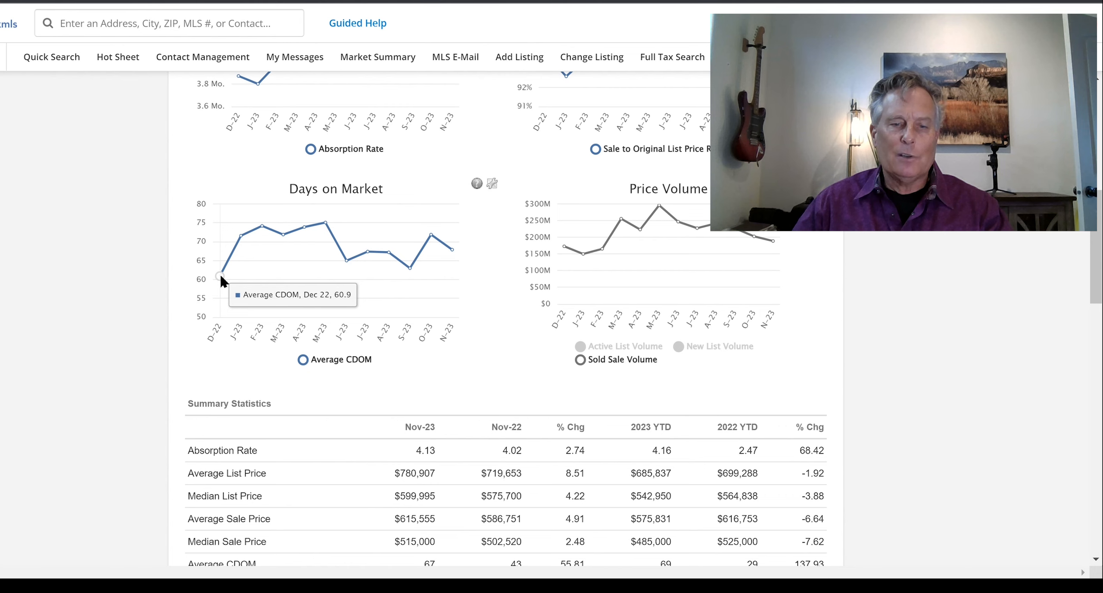
{"action": "mouse_move", "coordinate": [412, 333]}
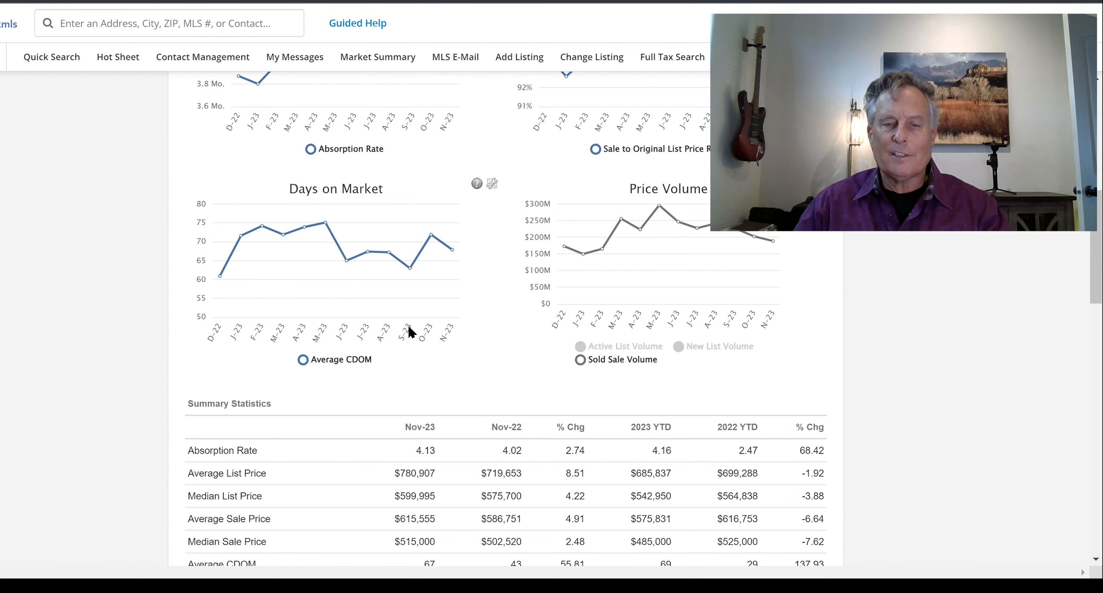
{"action": "mouse_move", "coordinate": [471, 280]}
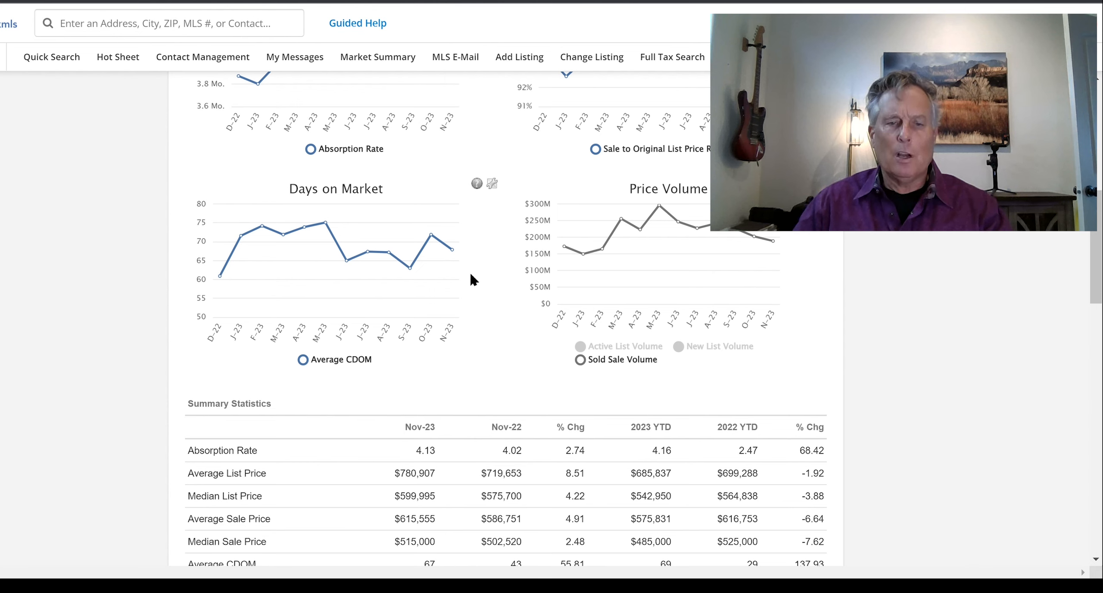
{"action": "mouse_move", "coordinate": [324, 225]}
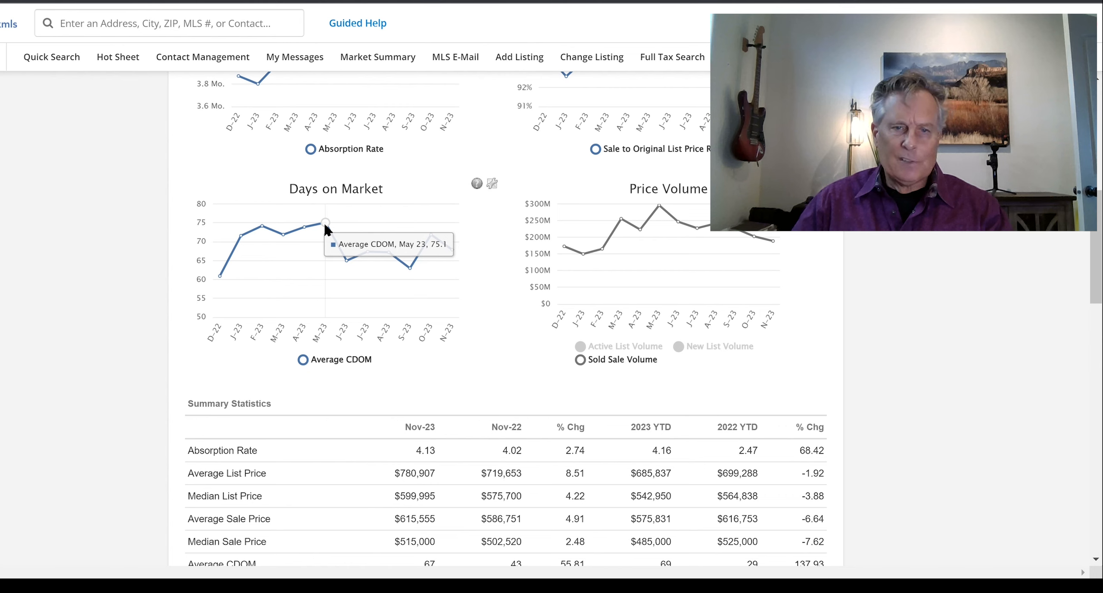
{"action": "mouse_move", "coordinate": [490, 242]}
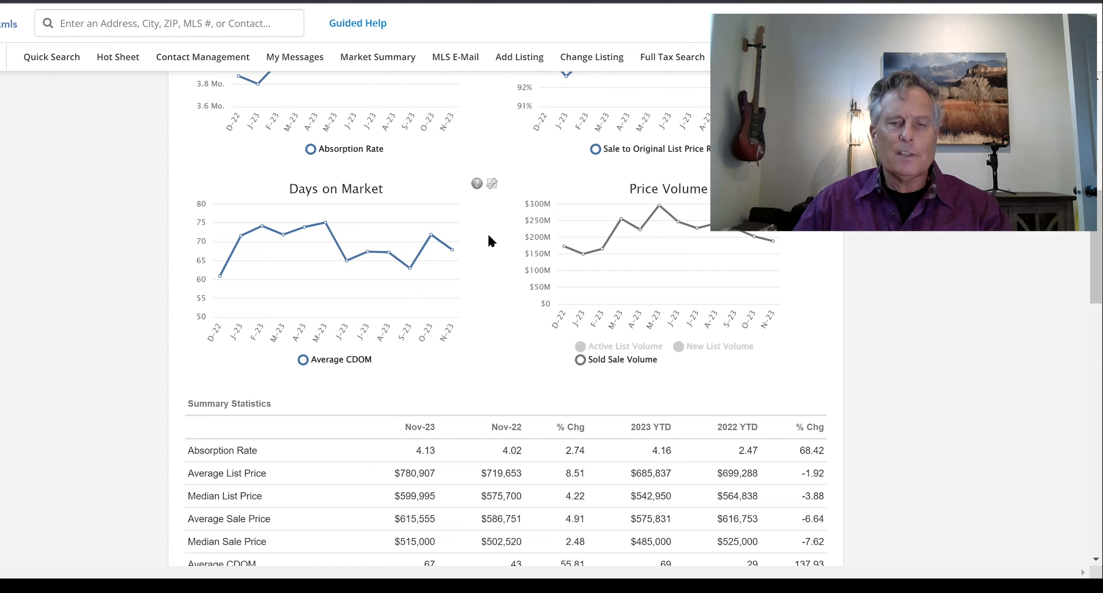
{"action": "mouse_move", "coordinate": [483, 232]}
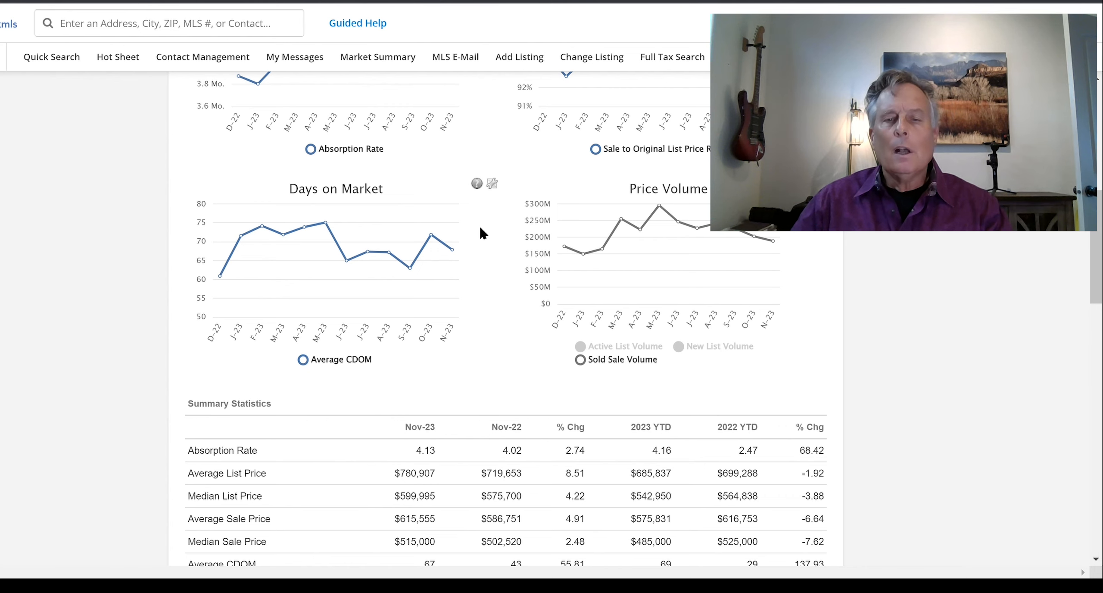
{"action": "mouse_move", "coordinate": [648, 277]}
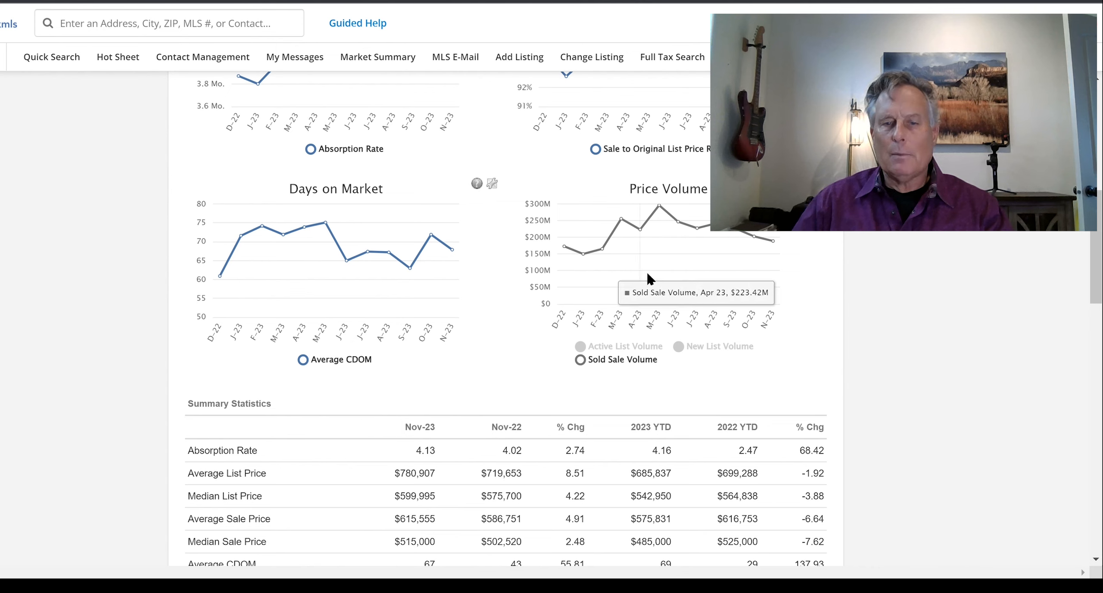
{"action": "mouse_move", "coordinate": [774, 243]}
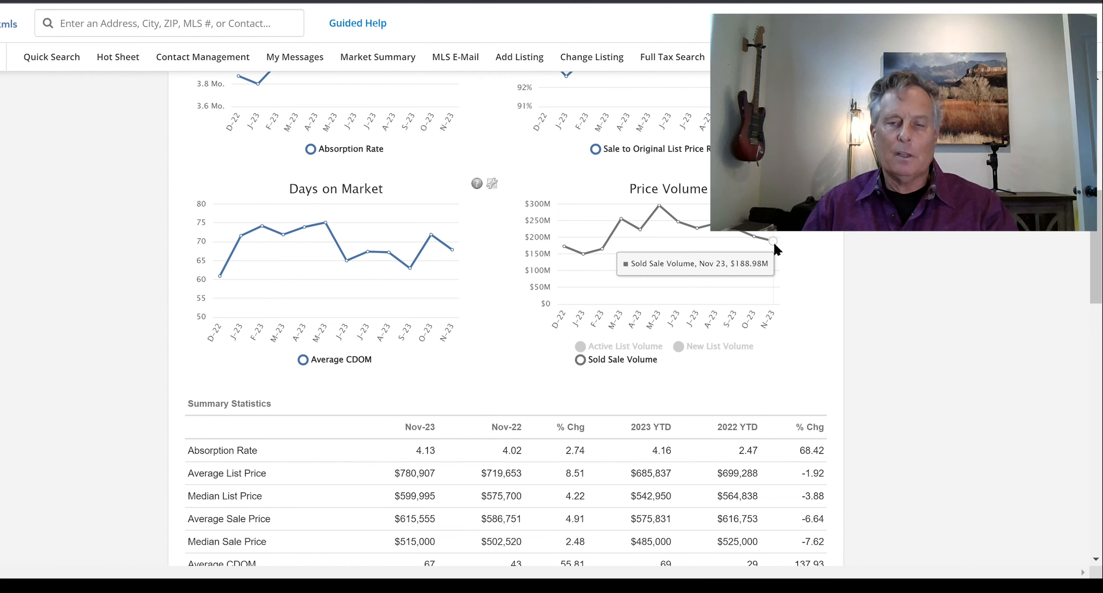
{"action": "mouse_move", "coordinate": [562, 248]}
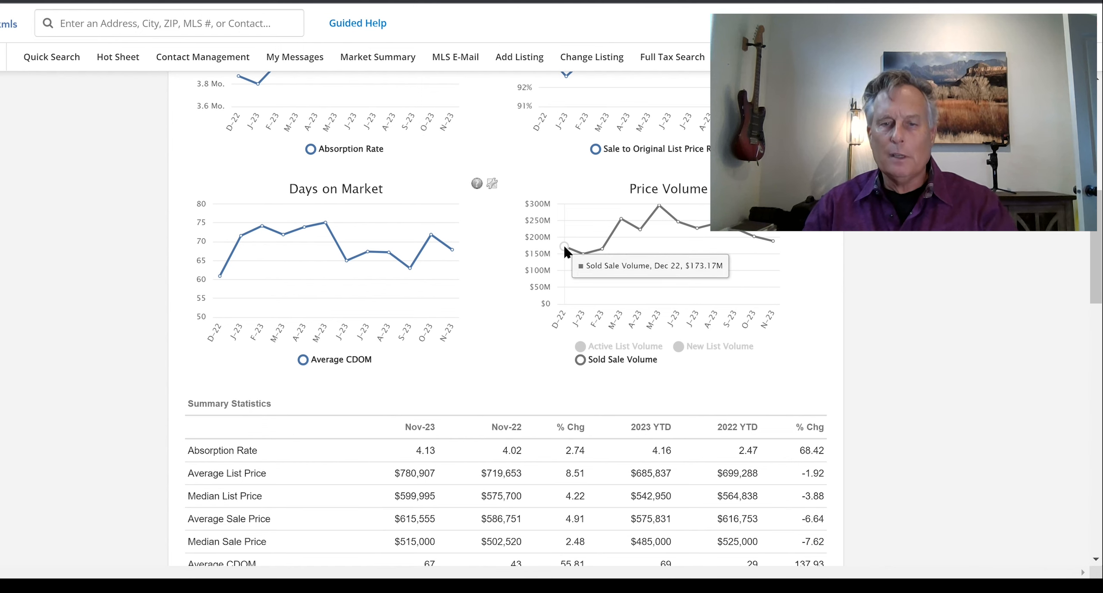
{"action": "mouse_move", "coordinate": [566, 245]}
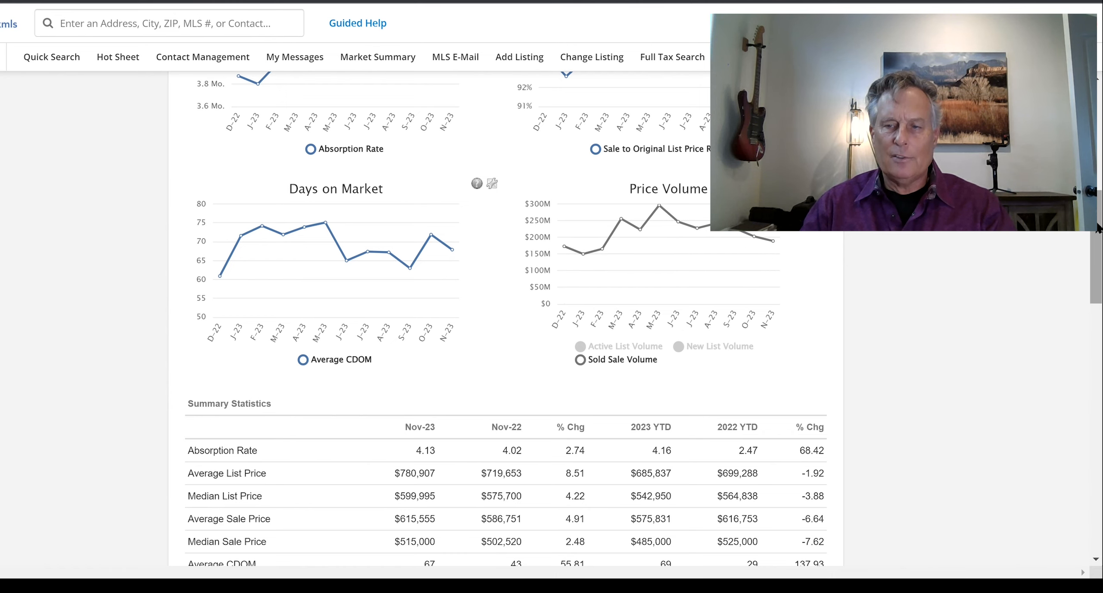
Step: Scroll to the Sold and Pending Listings price-range tables down to their Totals rows
{"action": "scroll", "scroll_direction": "down", "scroll_amount": 3}
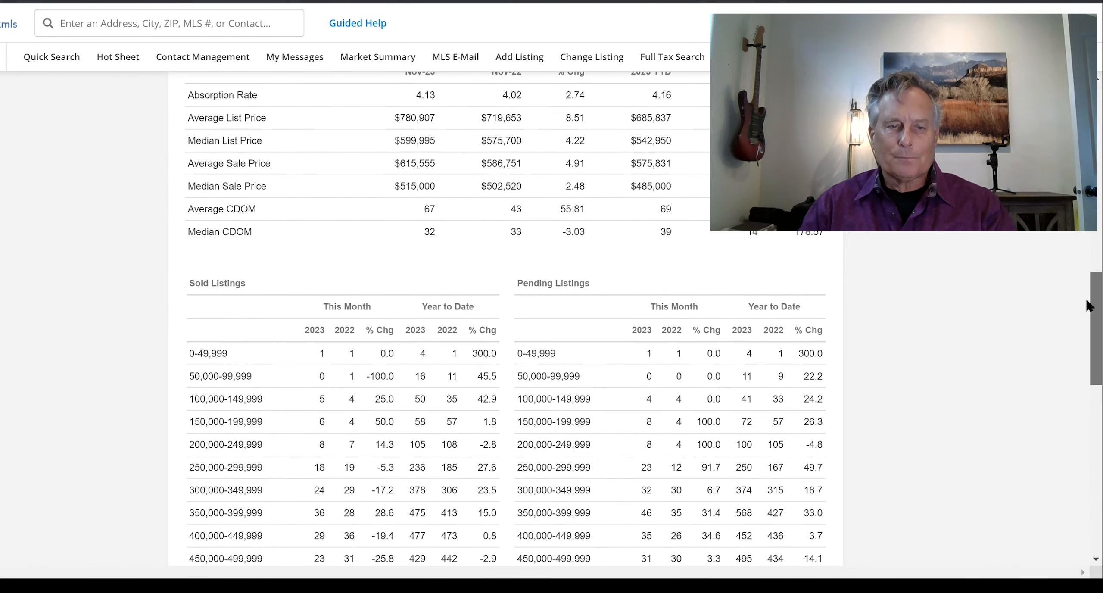
{"action": "scroll", "scroll_direction": "up", "scroll_amount": 3}
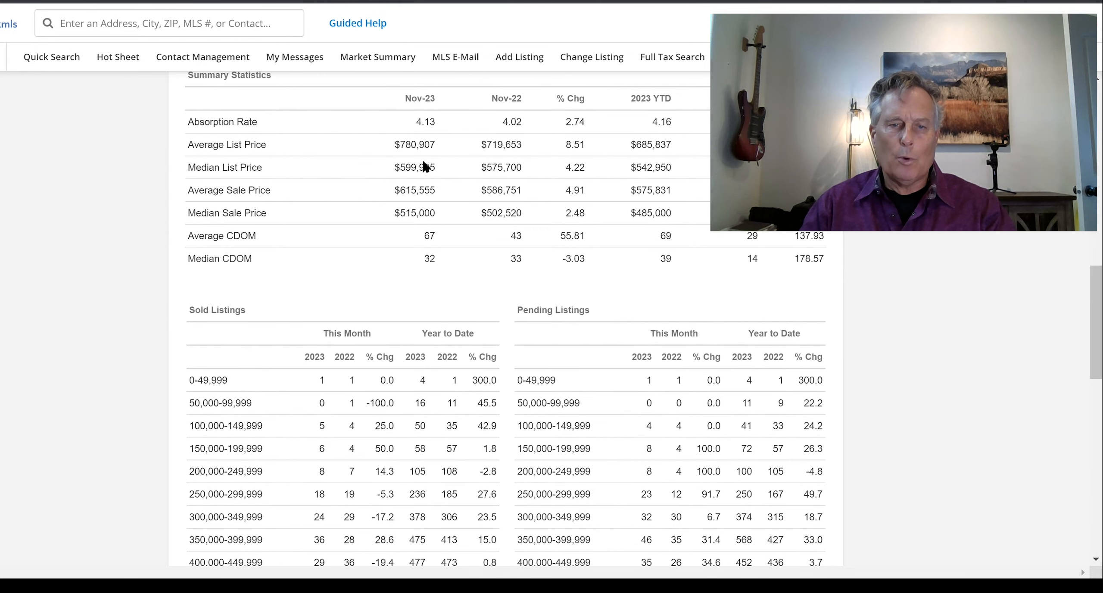
{"action": "mouse_move", "coordinate": [422, 232]}
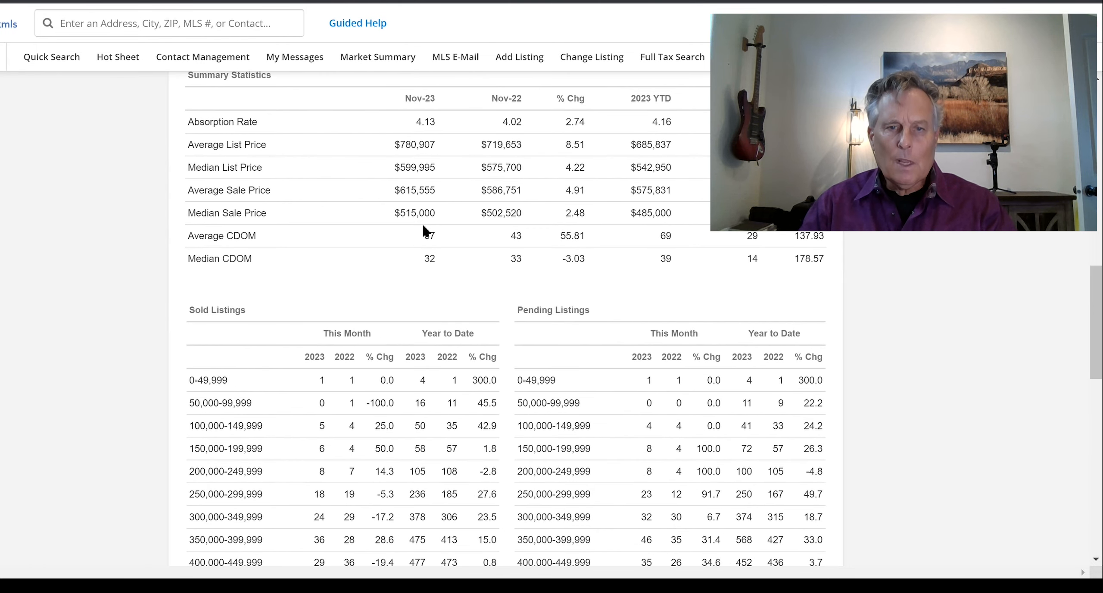
{"action": "mouse_move", "coordinate": [444, 222]}
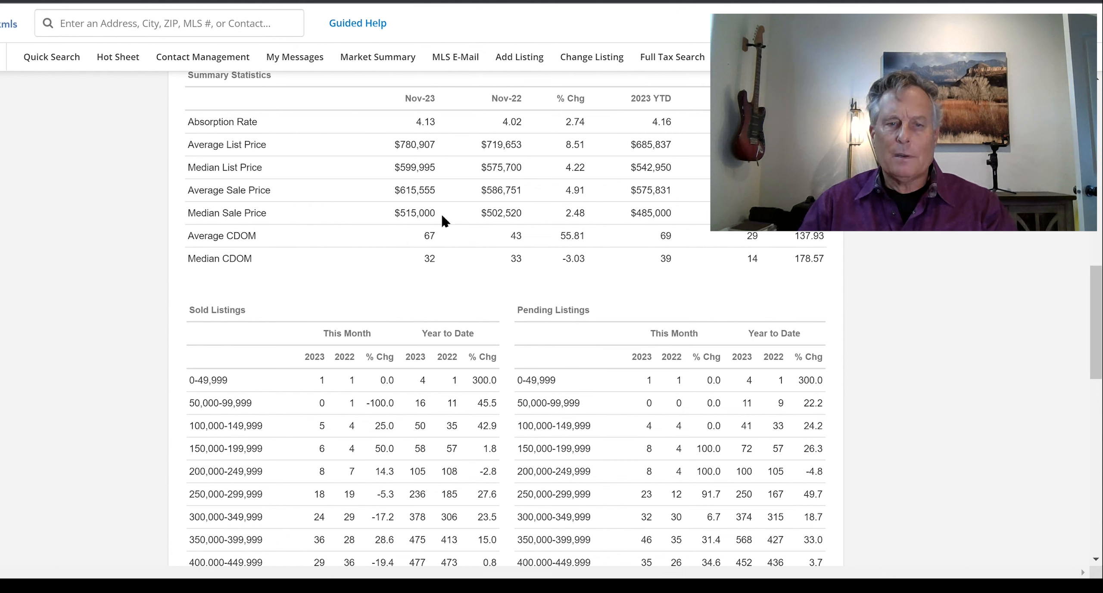
{"action": "mouse_move", "coordinate": [530, 222]}
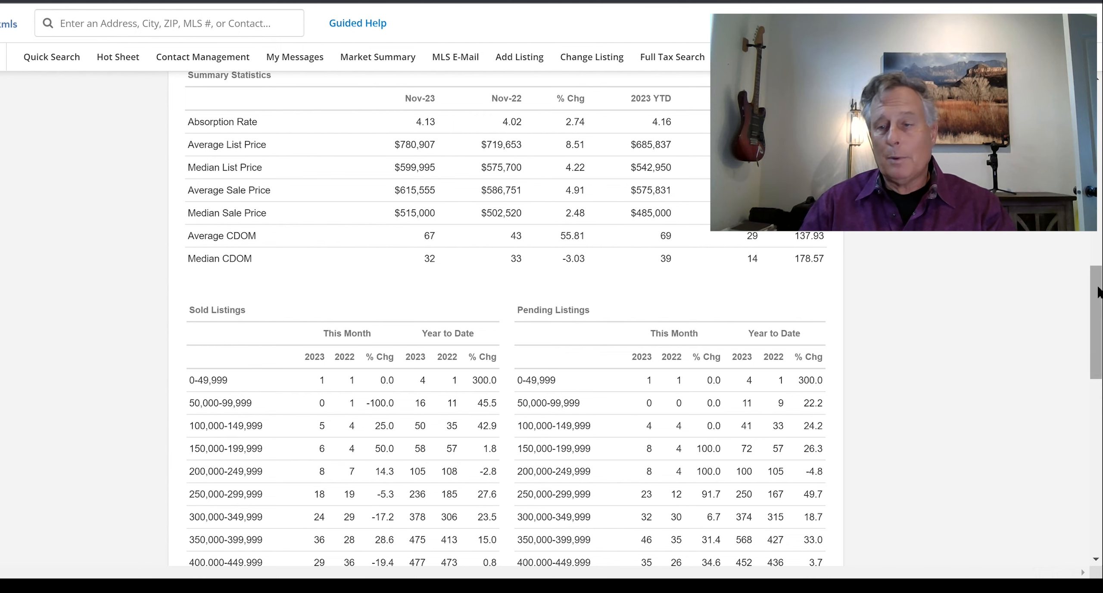
{"action": "scroll", "scroll_direction": "down", "scroll_amount": 3}
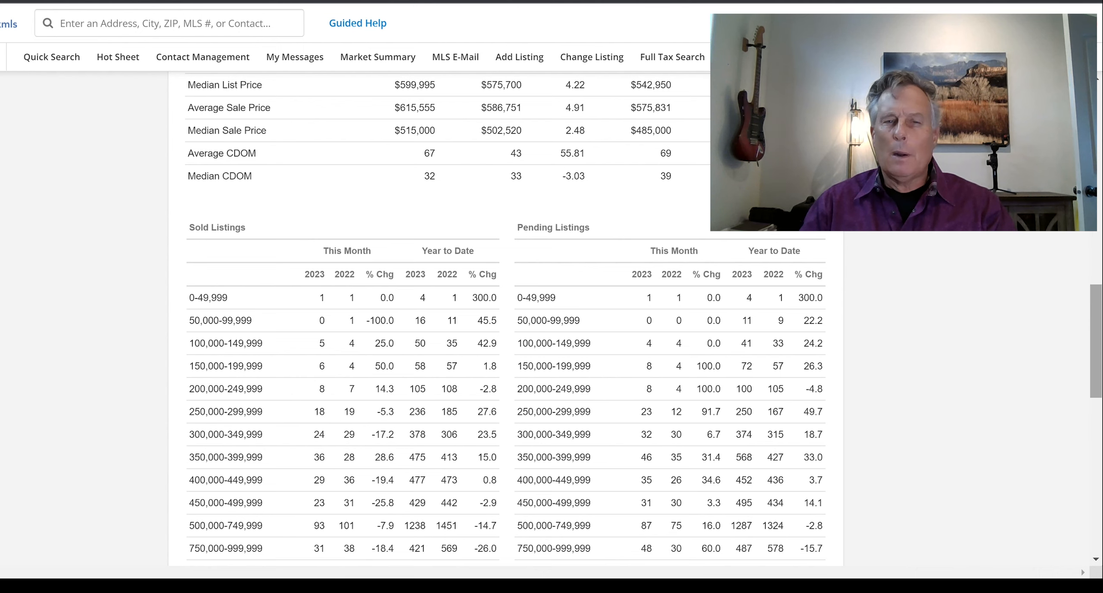
{"action": "scroll", "scroll_direction": "up", "scroll_amount": 3}
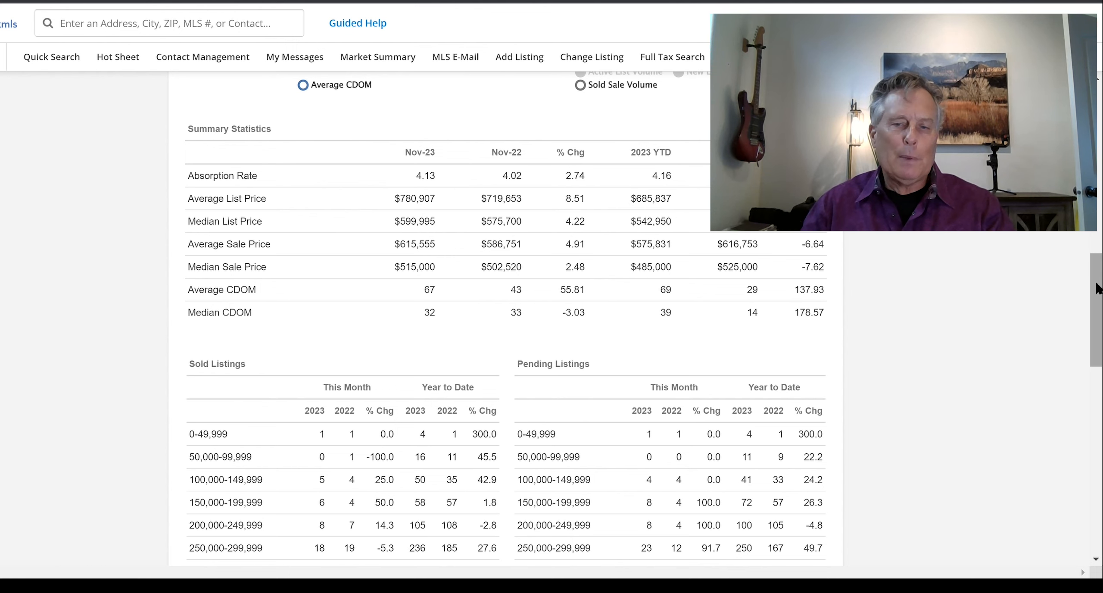
{"action": "scroll", "scroll_direction": "down", "scroll_amount": 3}
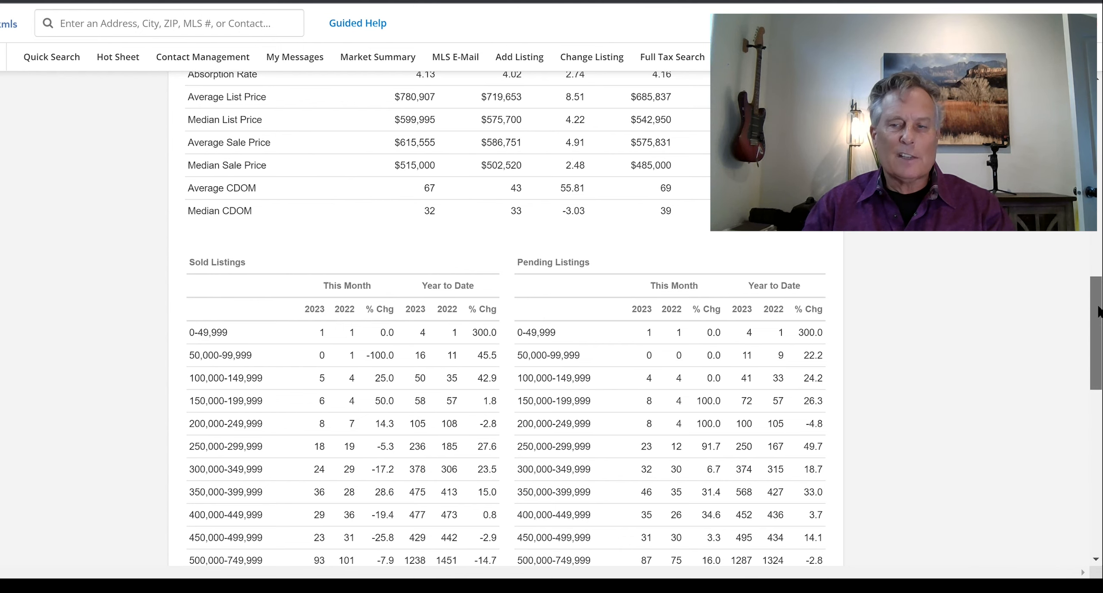
{"action": "scroll", "scroll_direction": "down", "scroll_amount": 3}
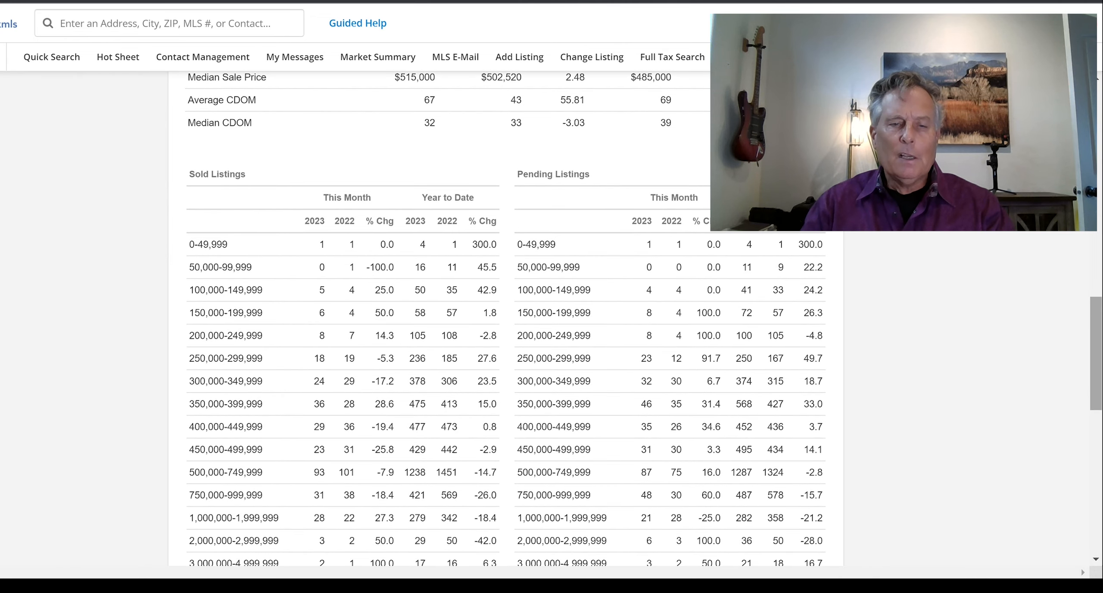
{"action": "scroll", "scroll_direction": "down", "scroll_amount": 3}
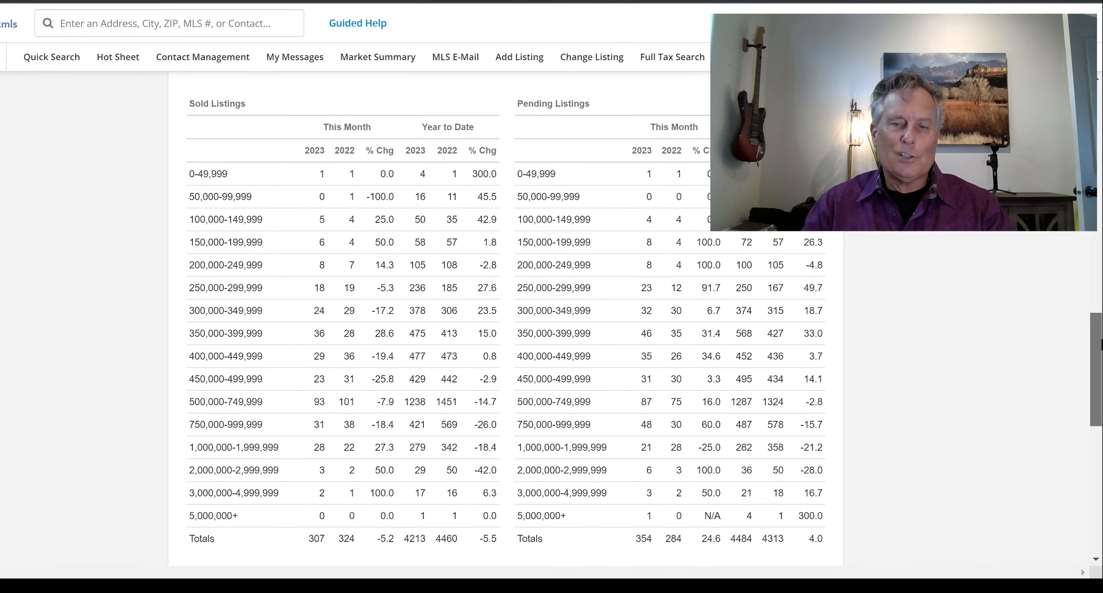
{"action": "scroll", "scroll_direction": "down", "scroll_amount": 3}
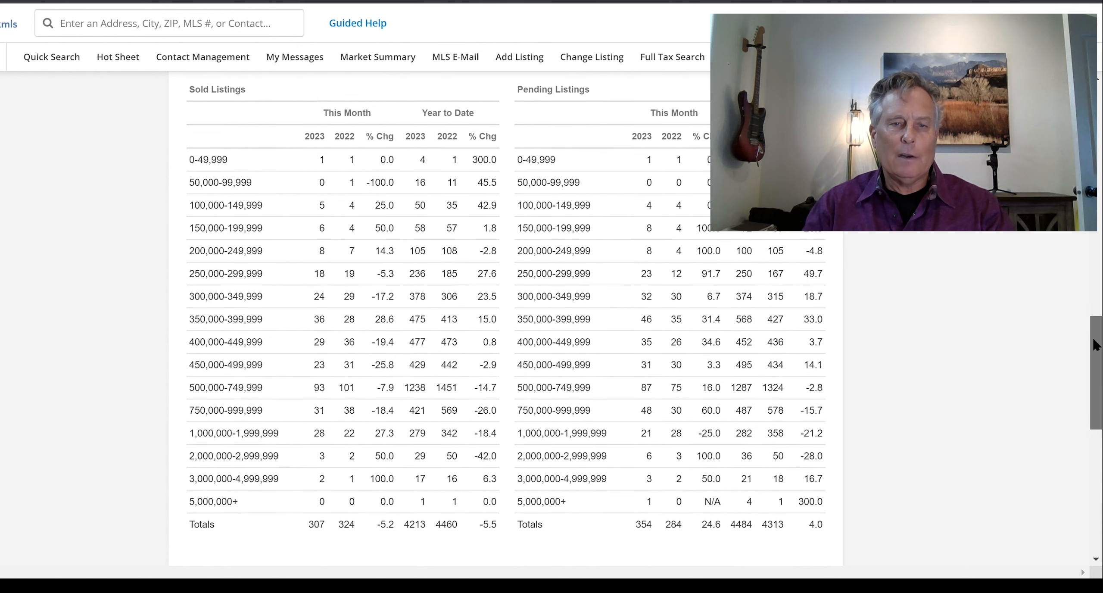
{"action": "scroll", "scroll_direction": "up", "scroll_amount": 3}
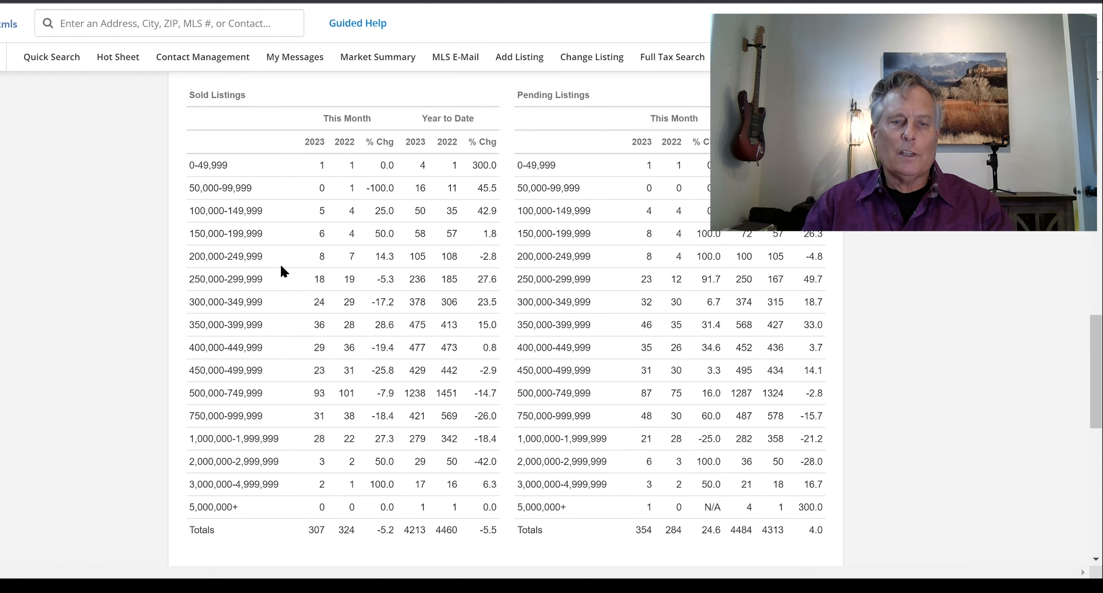
{"action": "mouse_move", "coordinate": [227, 510]}
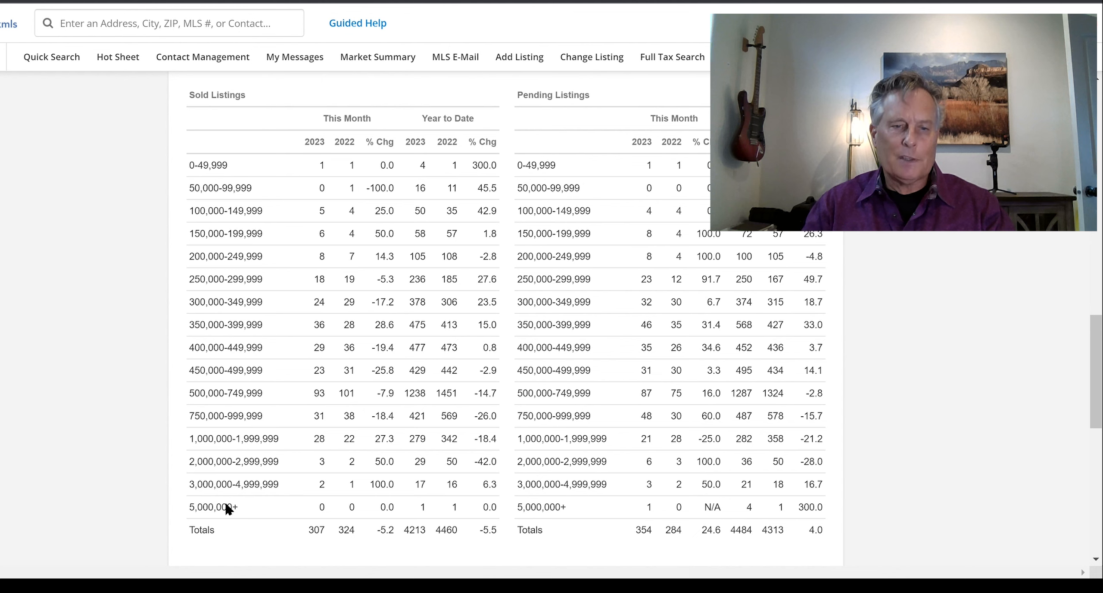
{"action": "mouse_move", "coordinate": [312, 400]}
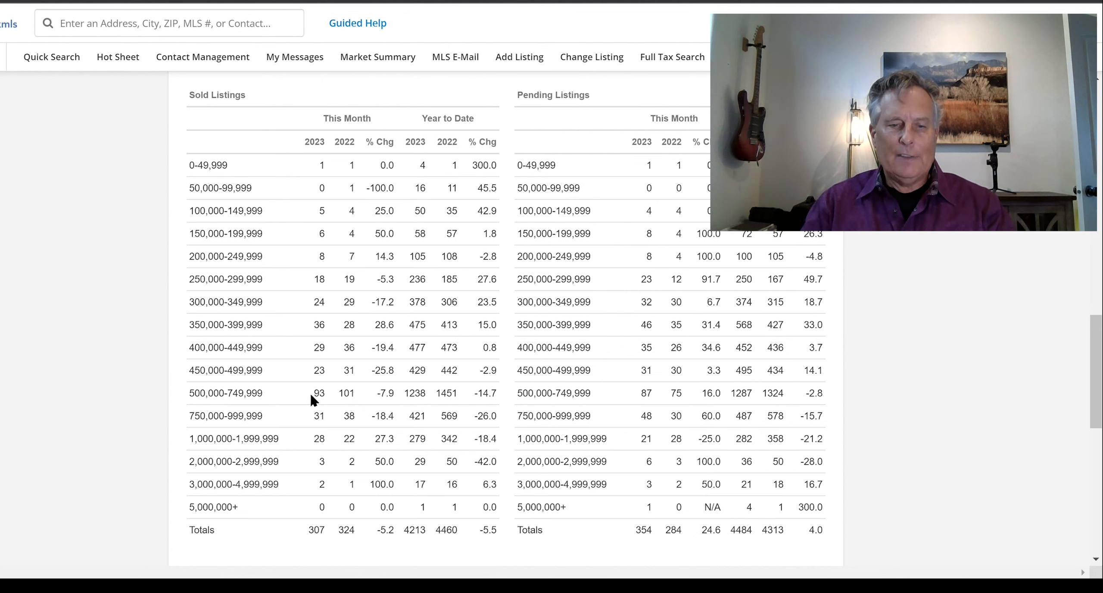
{"action": "mouse_move", "coordinate": [332, 401]}
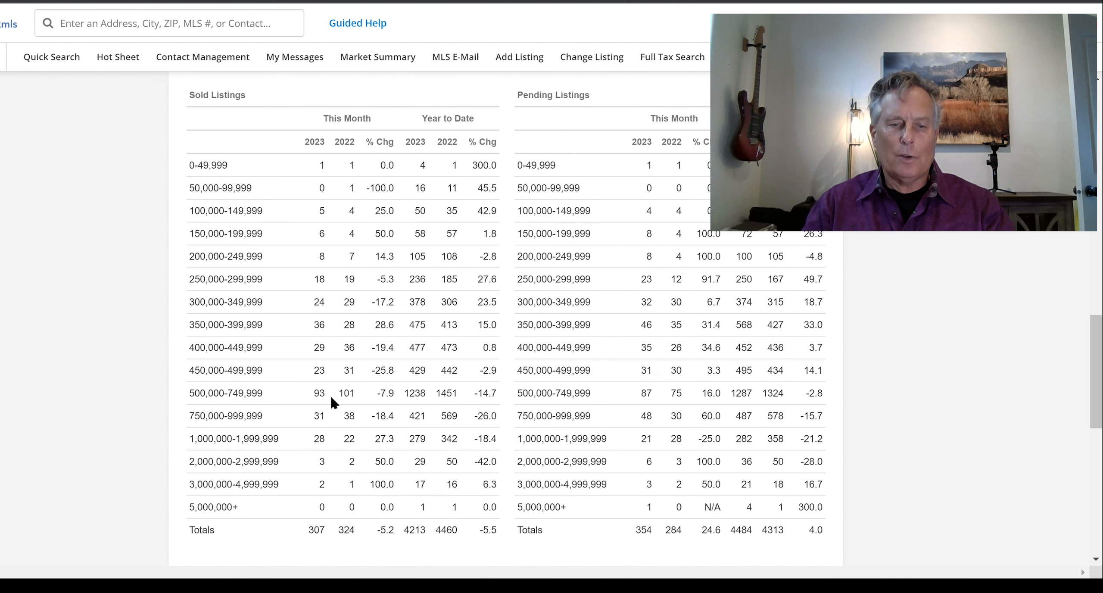
{"action": "mouse_move", "coordinate": [281, 399]}
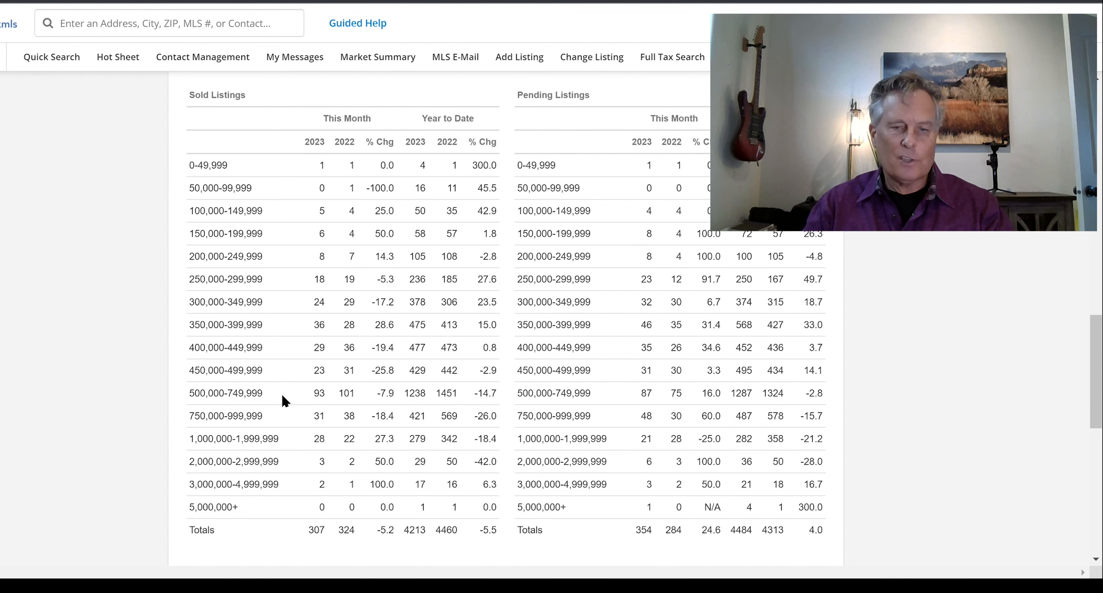
{"action": "mouse_move", "coordinate": [287, 387]}
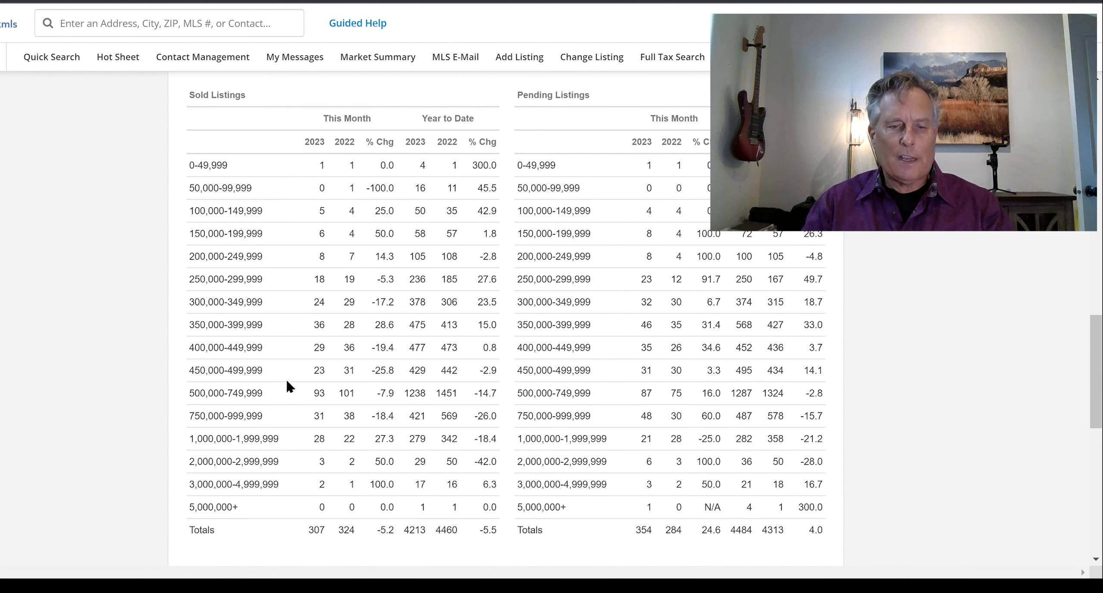
{"action": "mouse_move", "coordinate": [276, 328]}
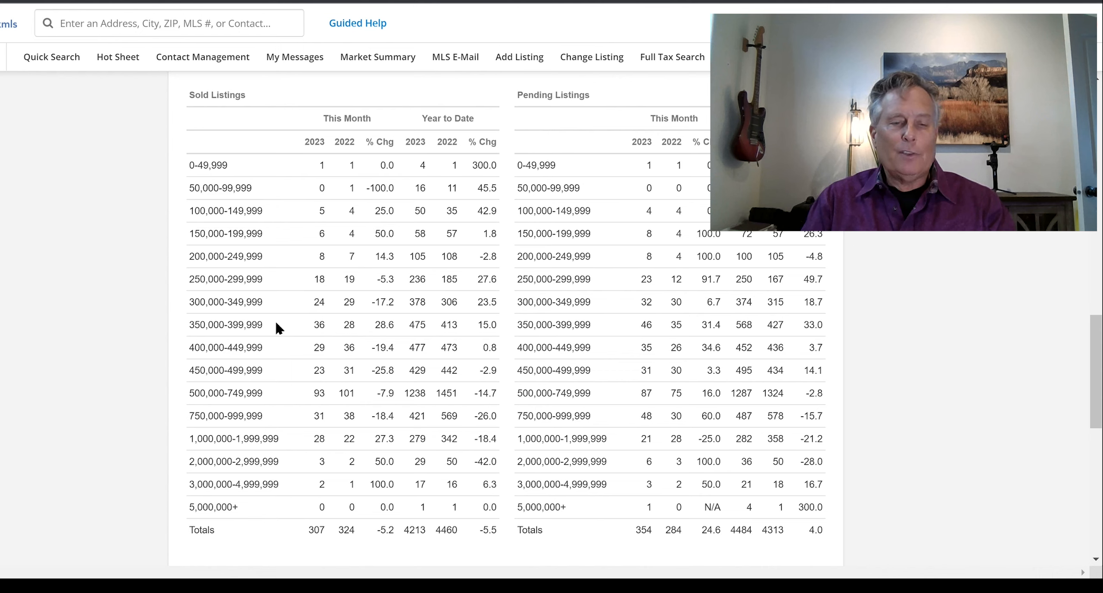
{"action": "mouse_move", "coordinate": [285, 344]}
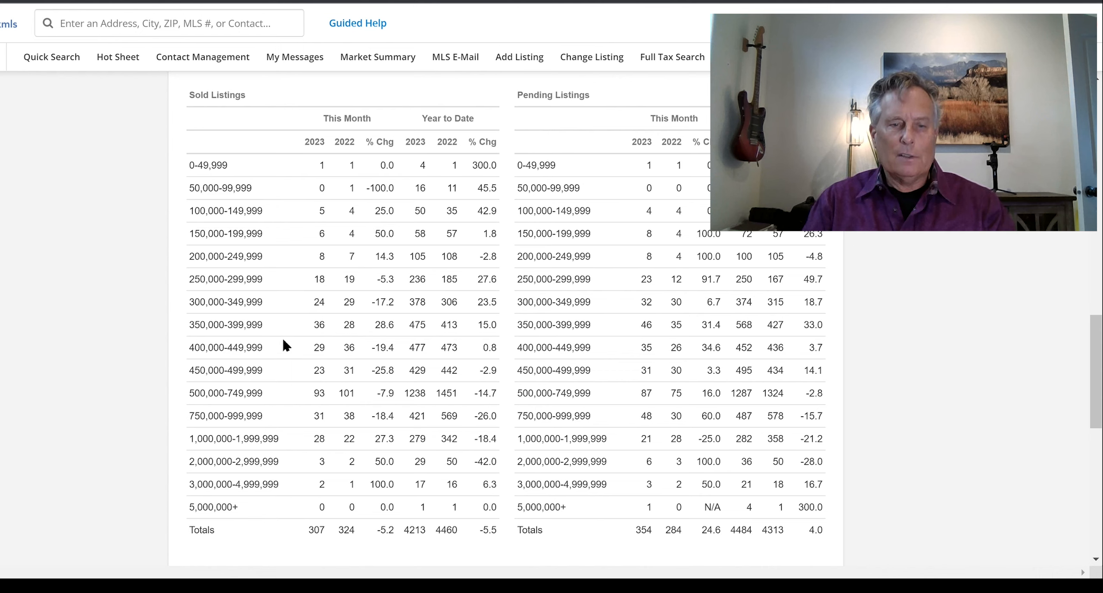
{"action": "mouse_move", "coordinate": [325, 332]}
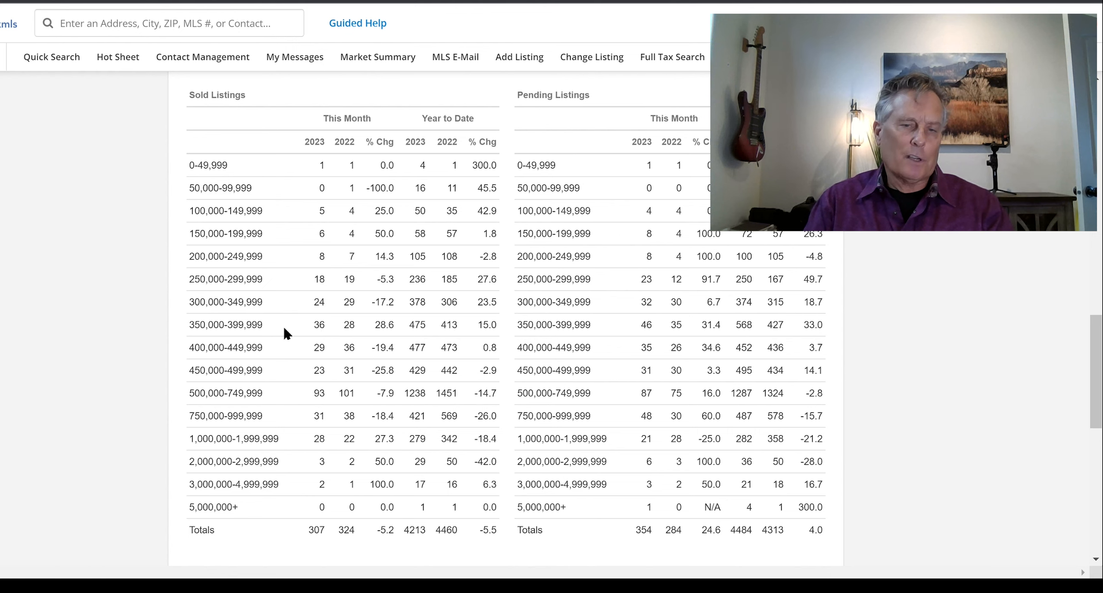
{"action": "mouse_move", "coordinate": [293, 354]}
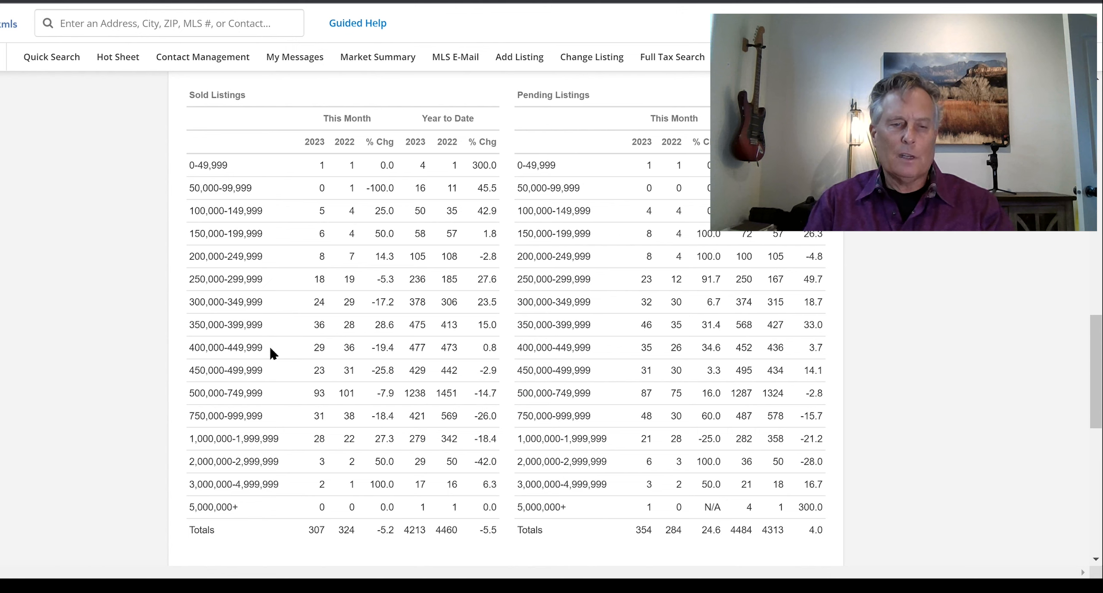
{"action": "mouse_move", "coordinate": [295, 354]}
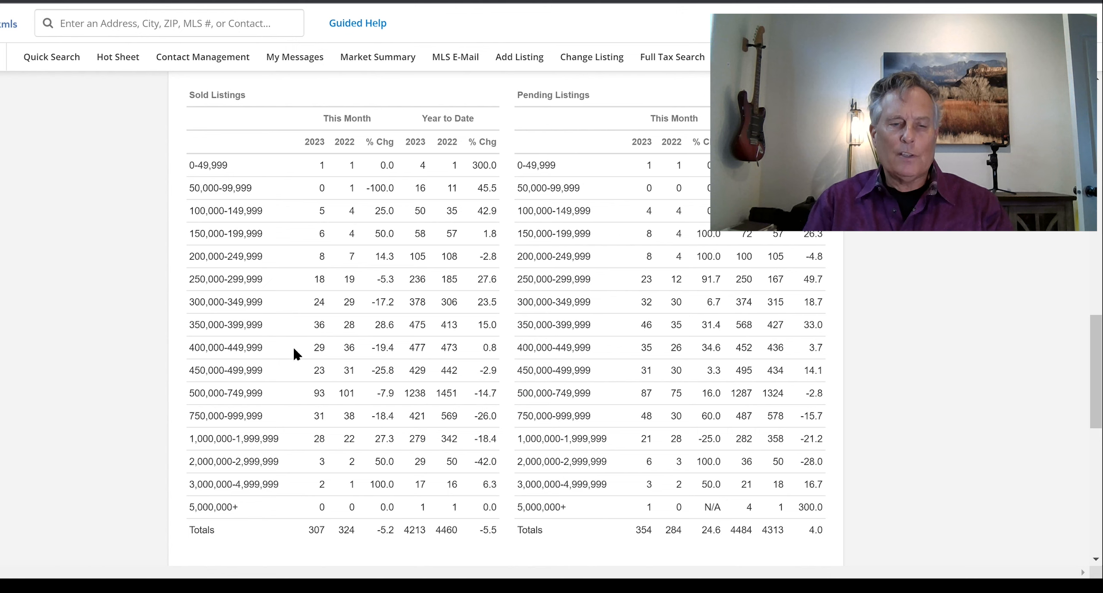
{"action": "mouse_move", "coordinate": [308, 418]}
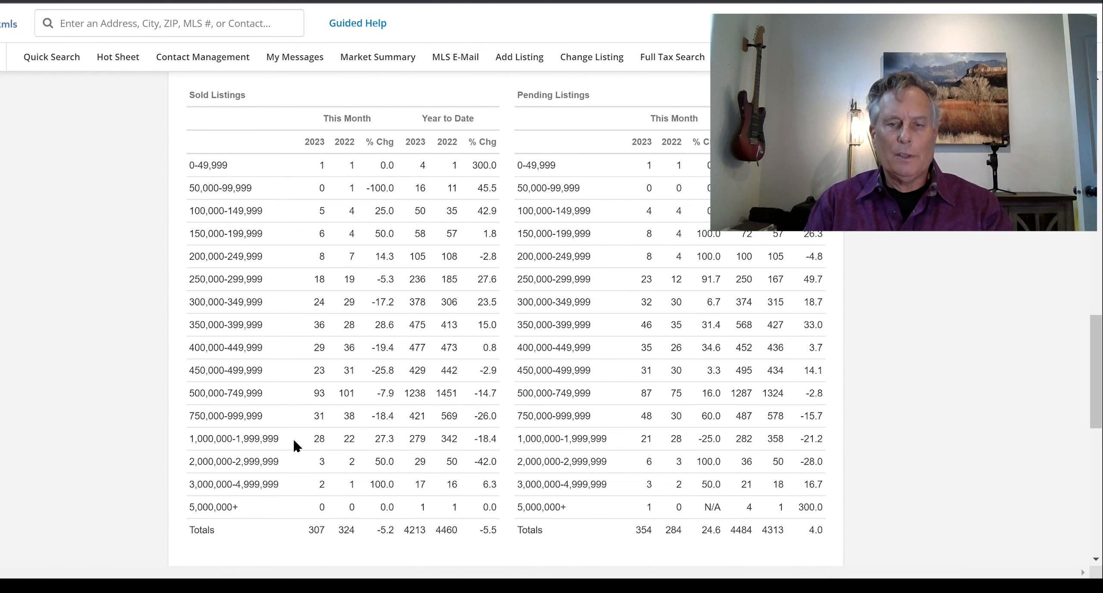
{"action": "mouse_move", "coordinate": [293, 486]}
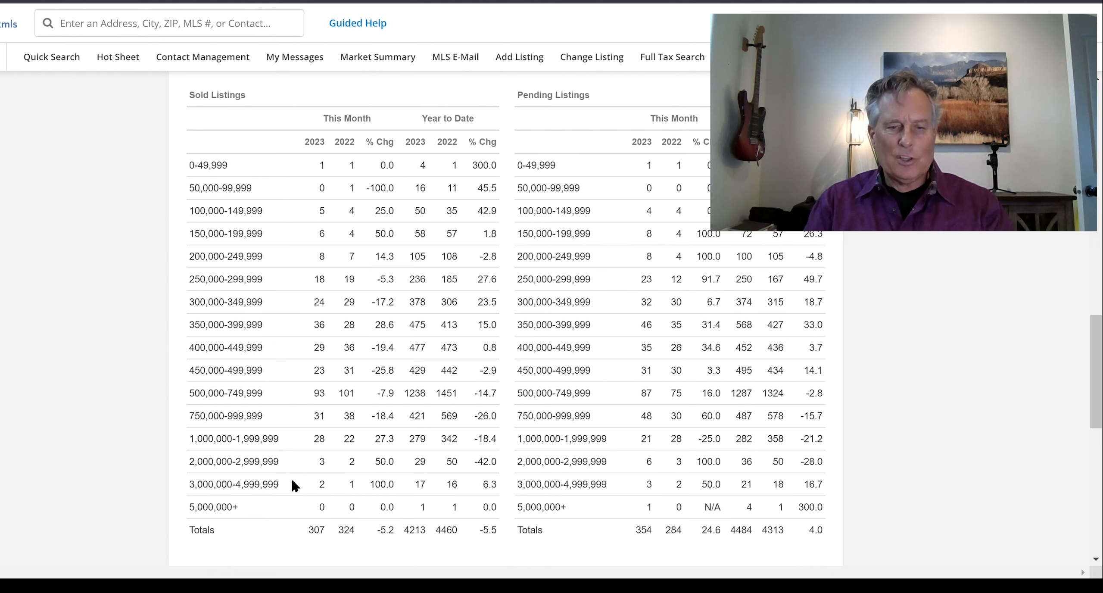
{"action": "mouse_move", "coordinate": [337, 443]}
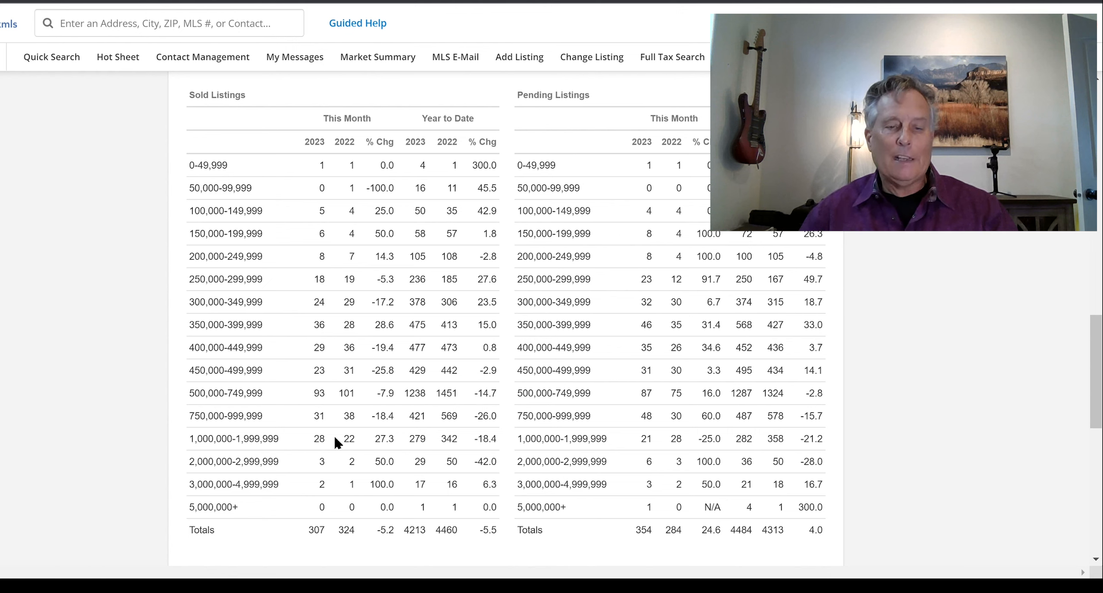
{"action": "mouse_move", "coordinate": [286, 450]}
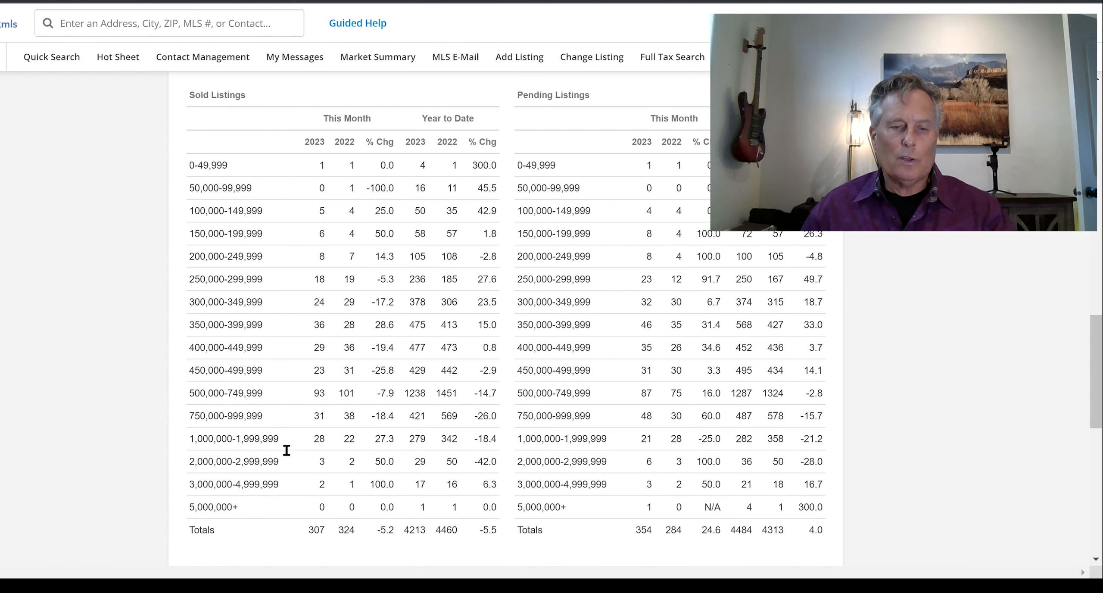
{"action": "mouse_move", "coordinate": [333, 418]}
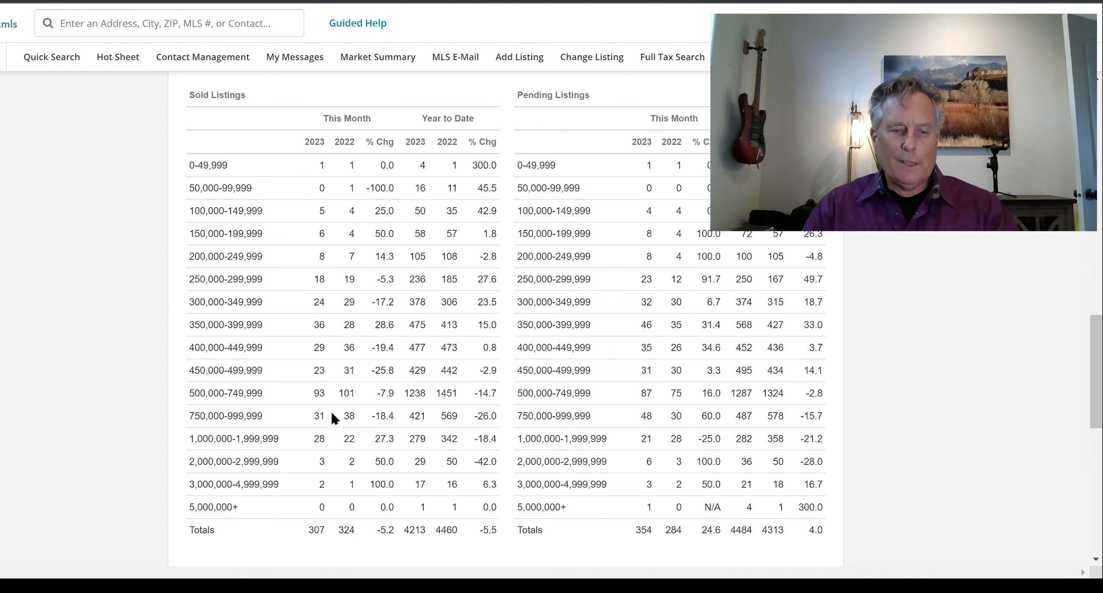
{"action": "mouse_move", "coordinate": [331, 442]}
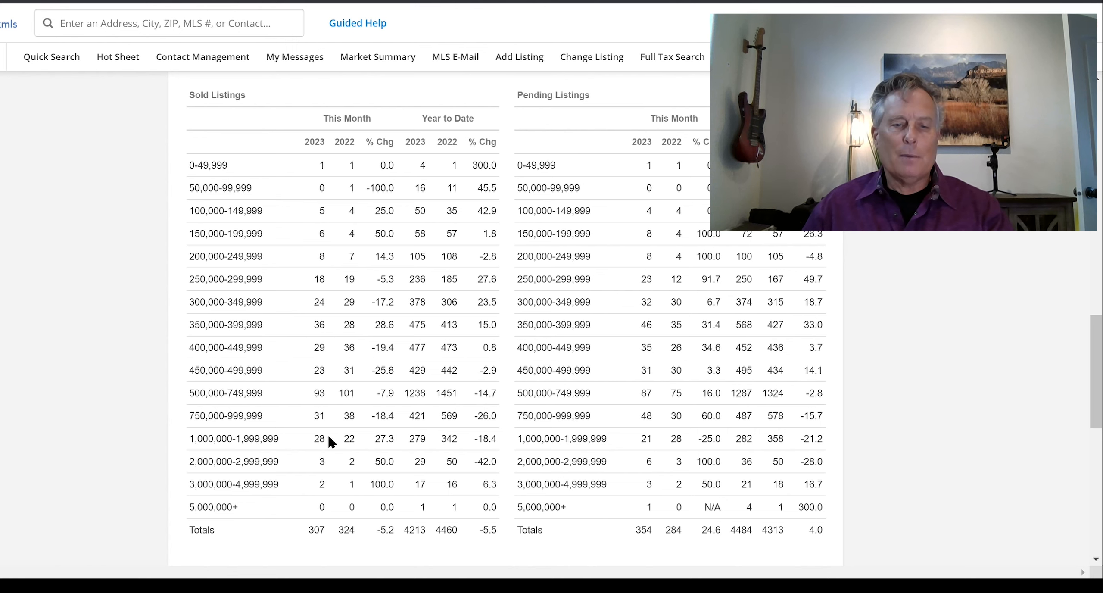
{"action": "mouse_move", "coordinate": [296, 423]}
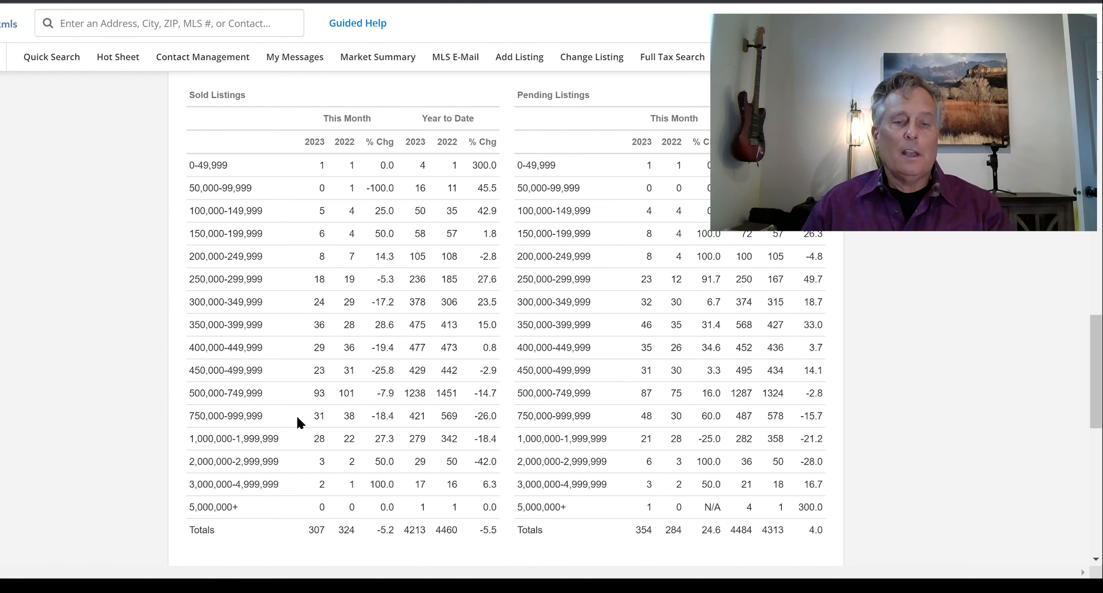
{"action": "mouse_move", "coordinate": [326, 422]}
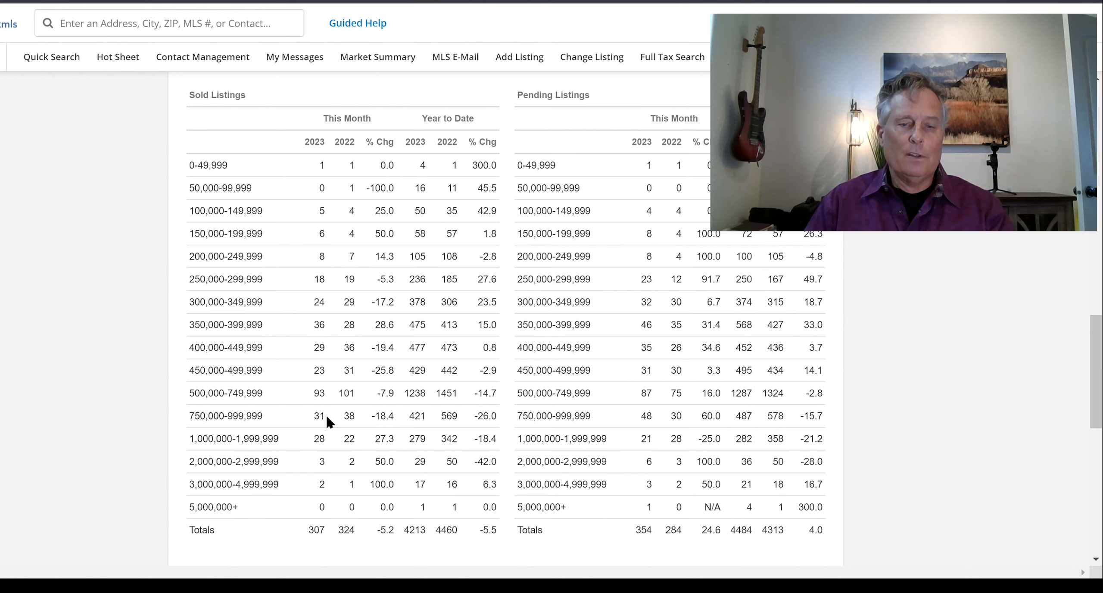
{"action": "mouse_move", "coordinate": [329, 433]}
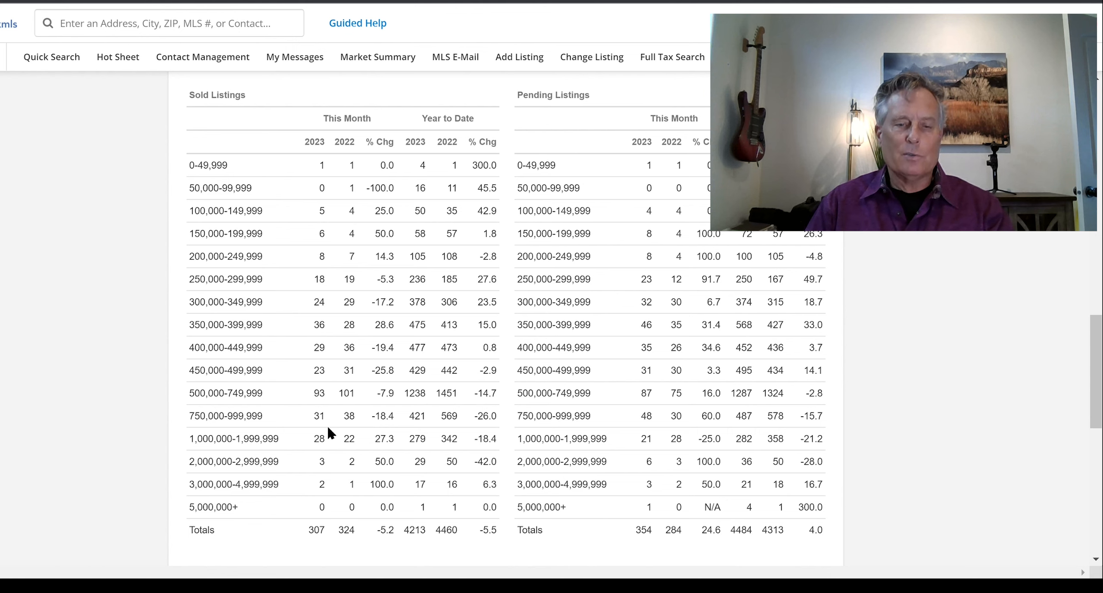
{"action": "mouse_move", "coordinate": [315, 422]}
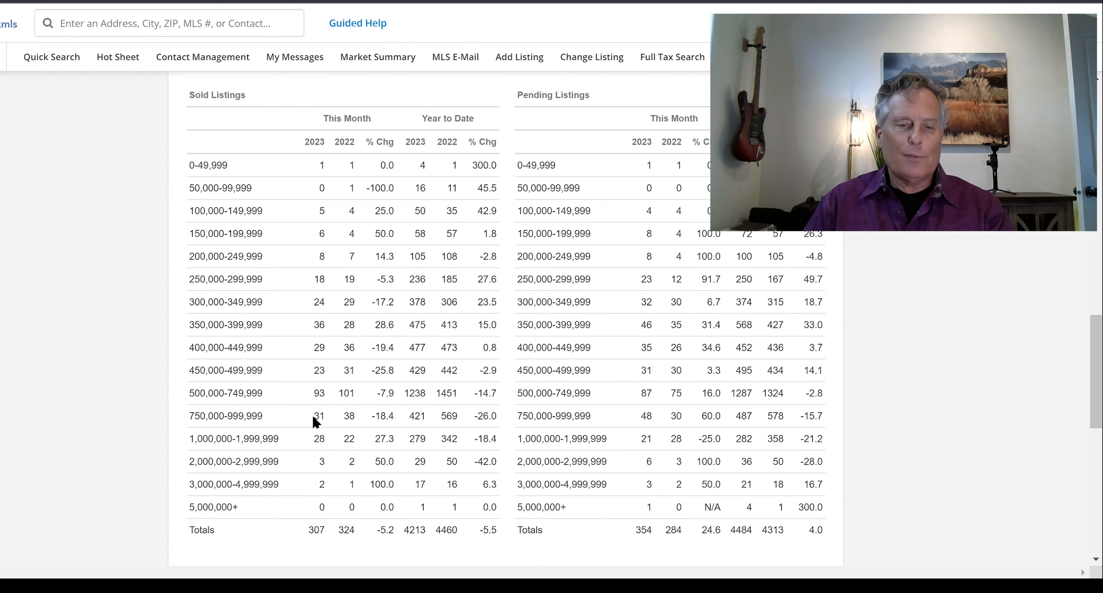
{"action": "mouse_move", "coordinate": [322, 343]}
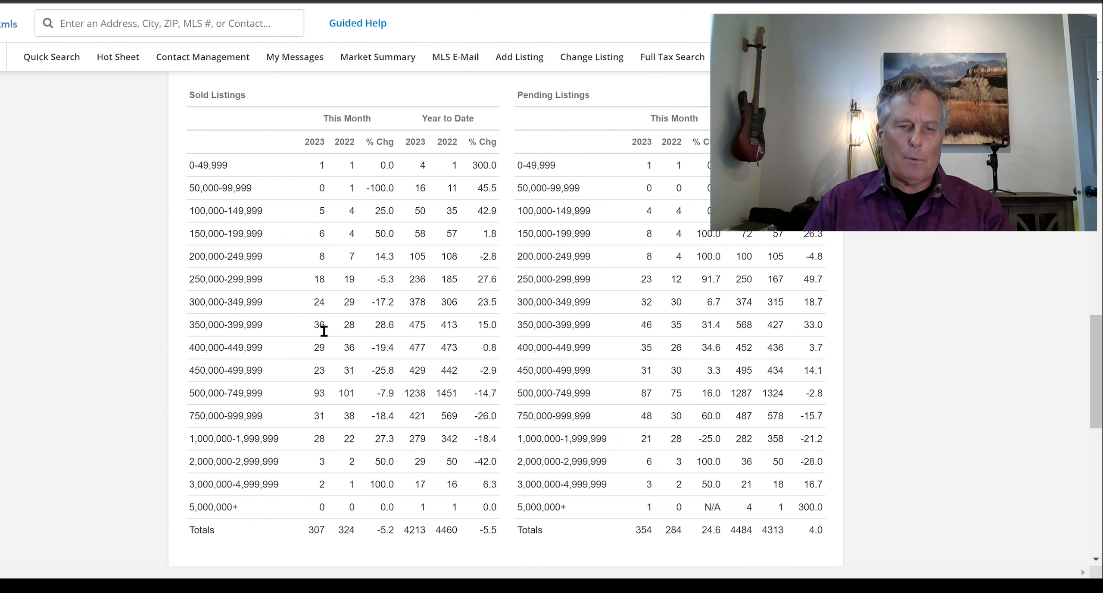
{"action": "mouse_move", "coordinate": [325, 336]}
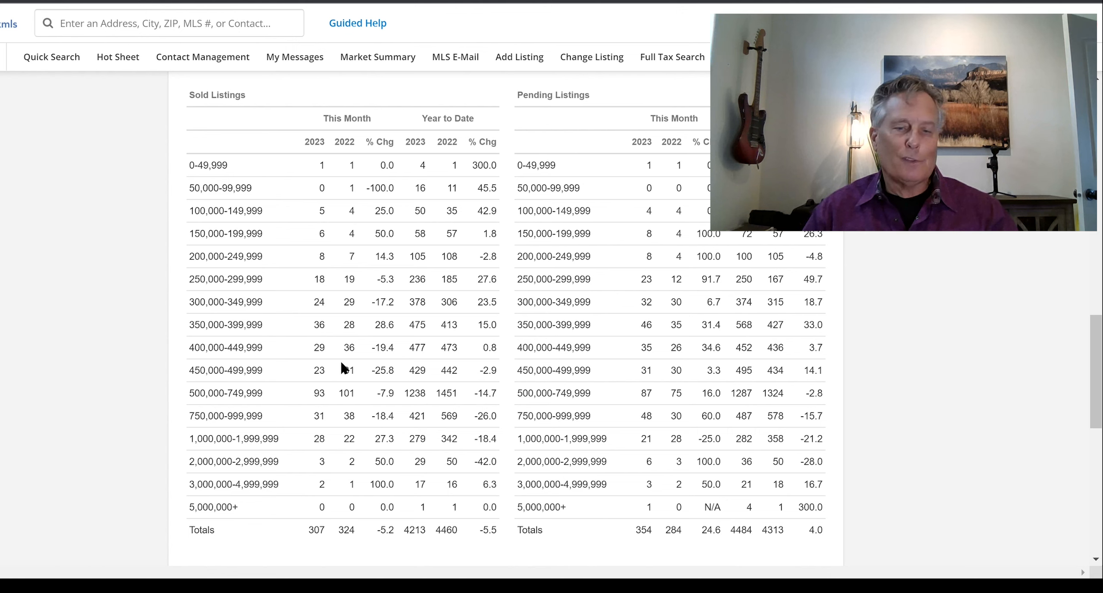
{"action": "mouse_move", "coordinate": [333, 429]}
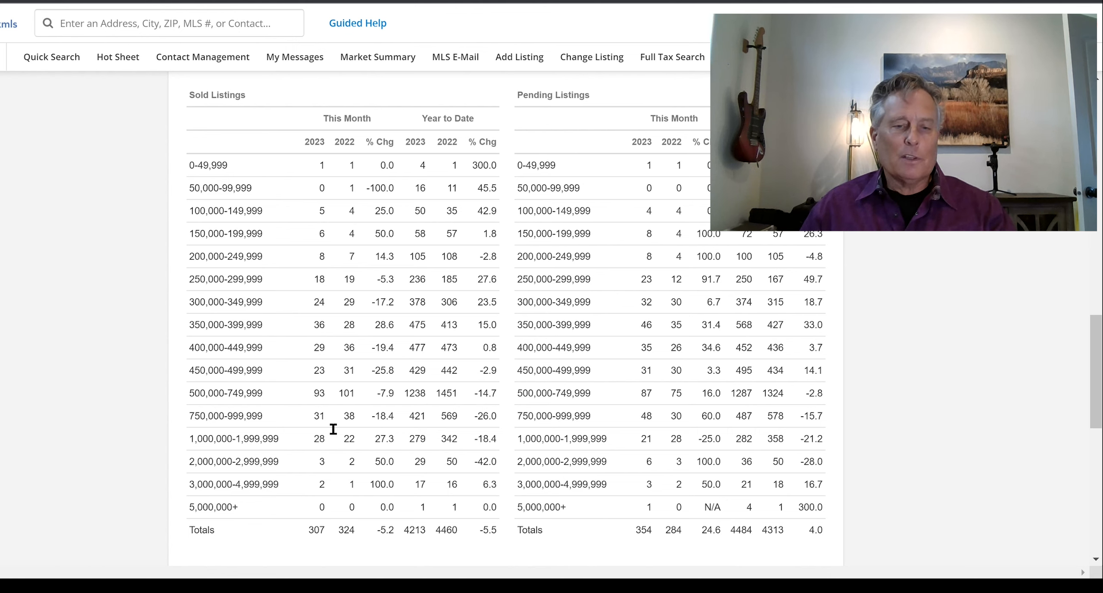
{"action": "mouse_move", "coordinate": [320, 389]}
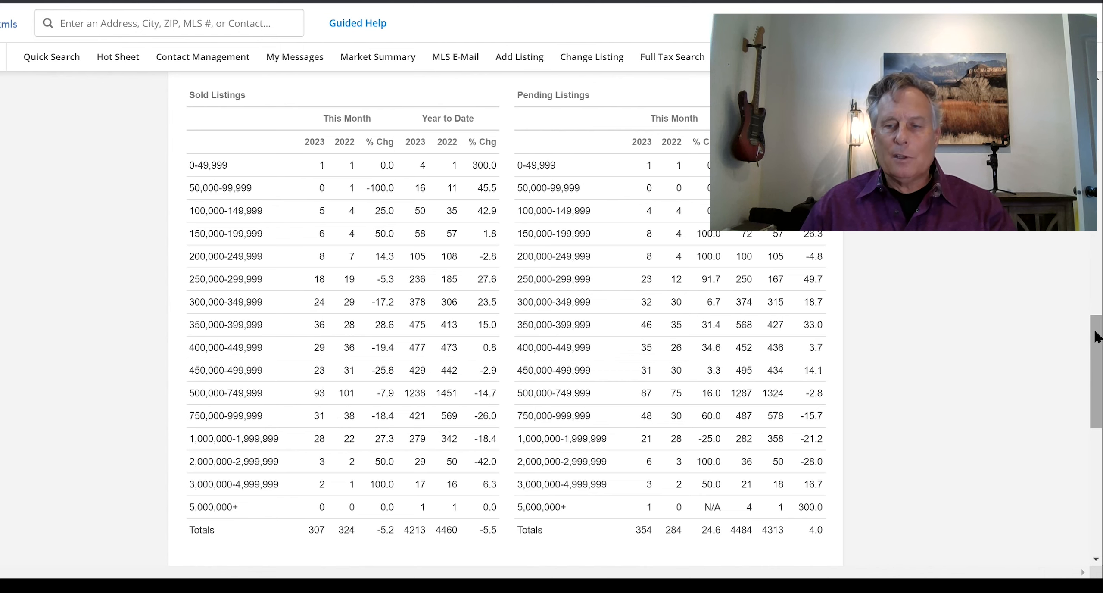
Step: Scroll to the Active and New Listings price-range tables down to their Totals rows
{"action": "scroll", "scroll_direction": "down", "scroll_amount": 3}
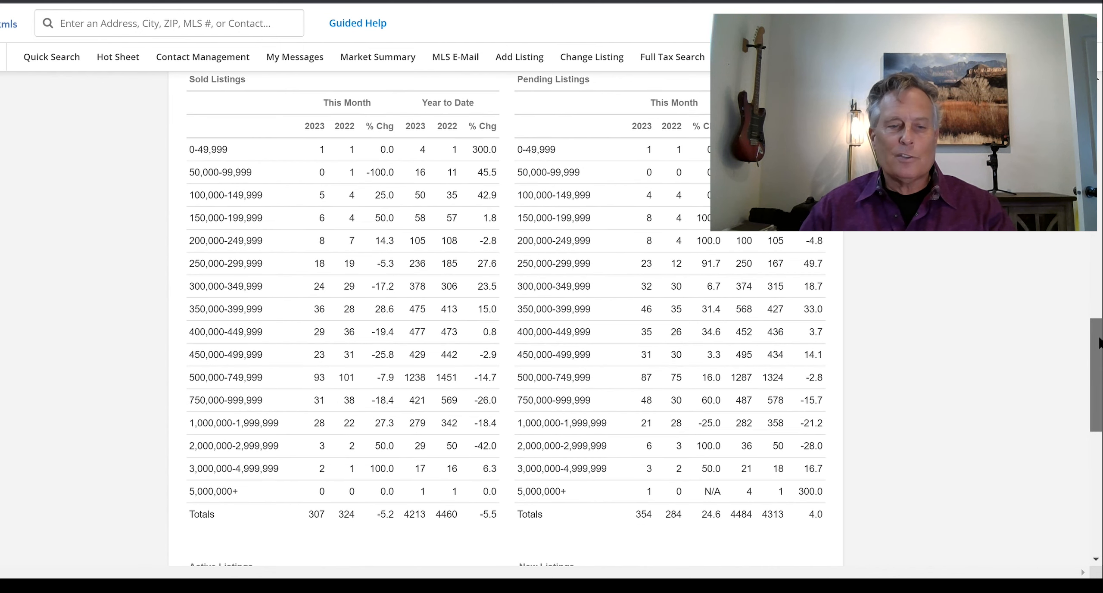
{"action": "scroll", "scroll_direction": "down", "scroll_amount": 3}
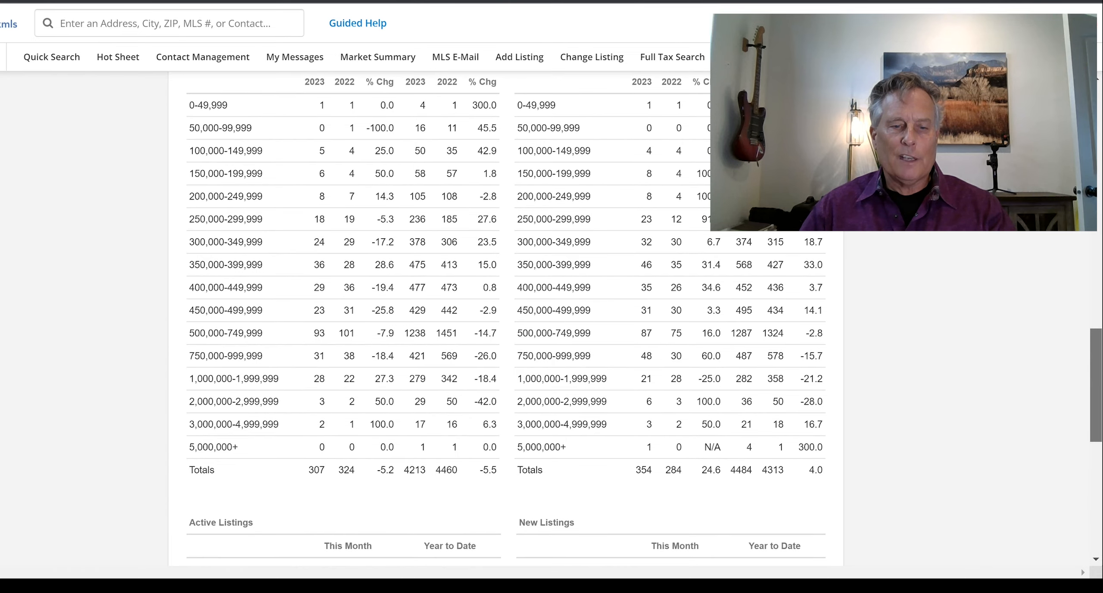
{"action": "scroll", "scroll_direction": "down", "scroll_amount": 3}
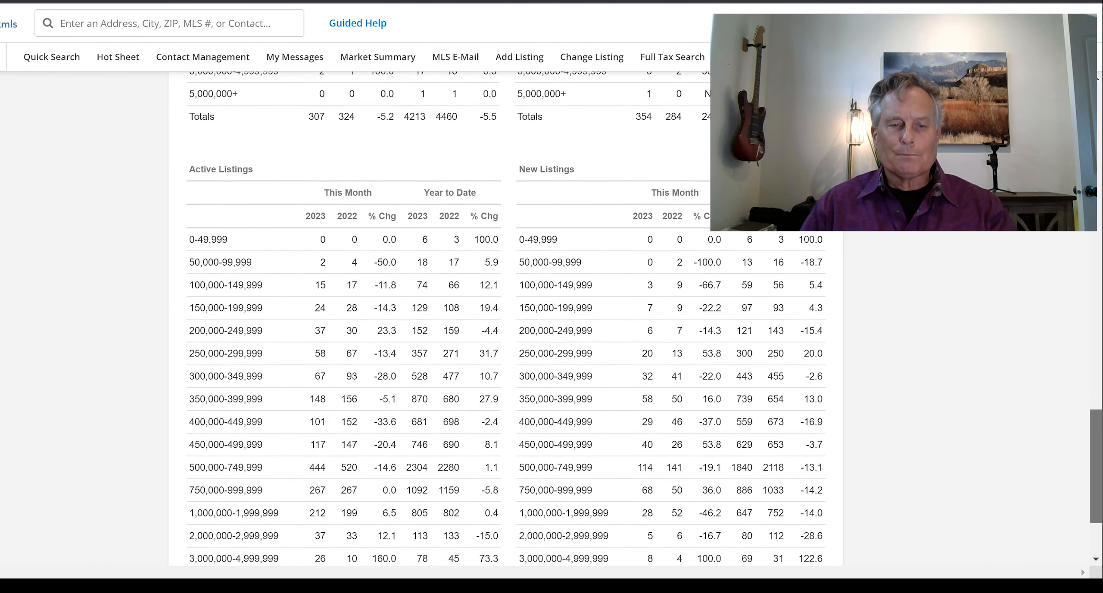
{"action": "scroll", "scroll_direction": "down", "scroll_amount": 3}
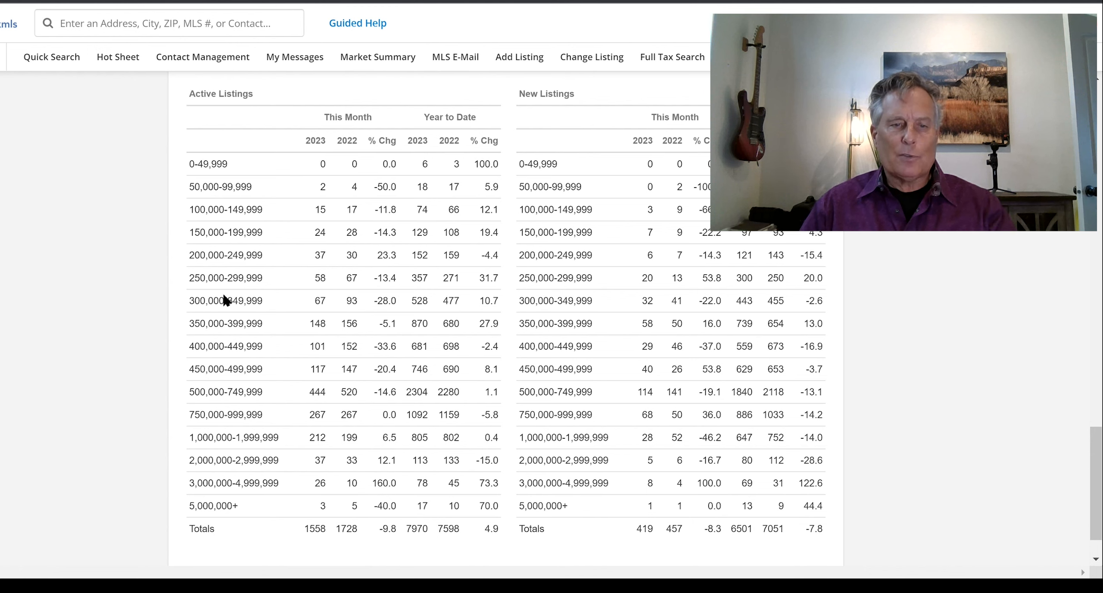
{"action": "mouse_move", "coordinate": [296, 414]}
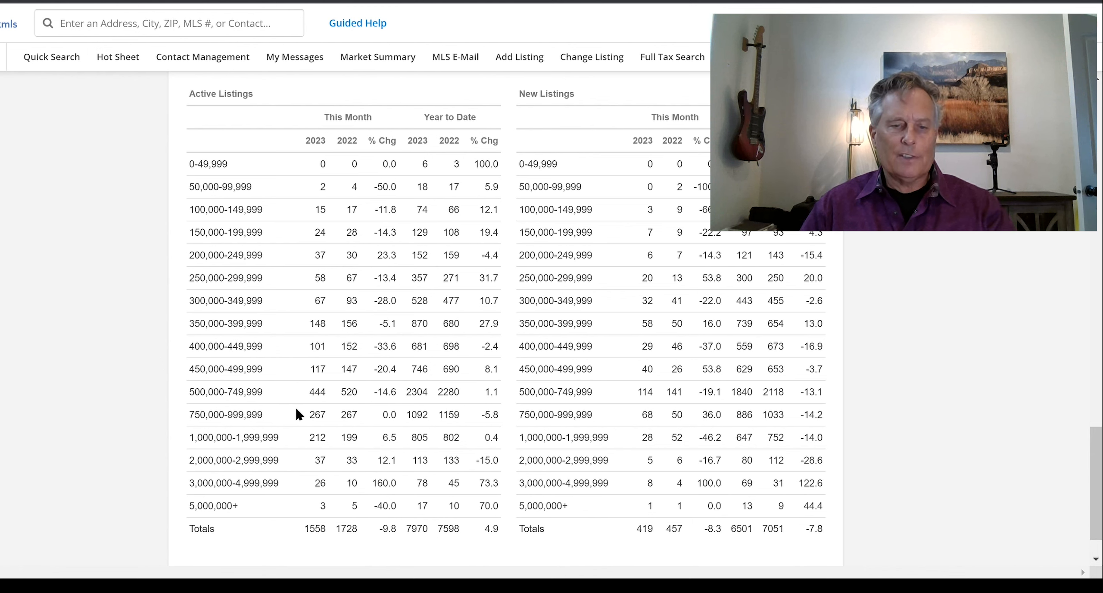
{"action": "mouse_move", "coordinate": [289, 411]}
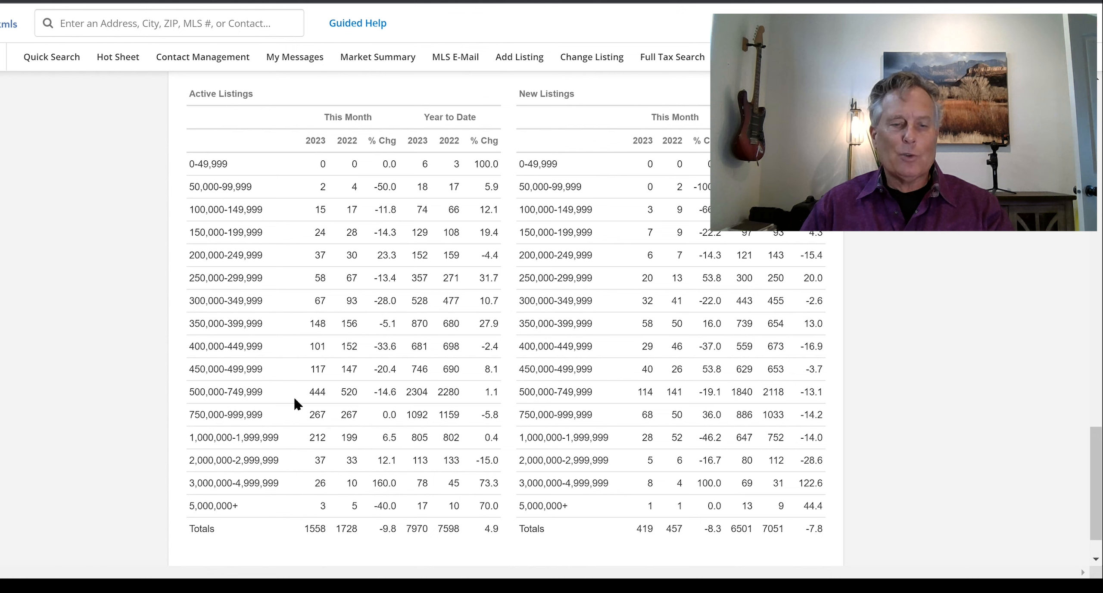
{"action": "mouse_move", "coordinate": [274, 407]}
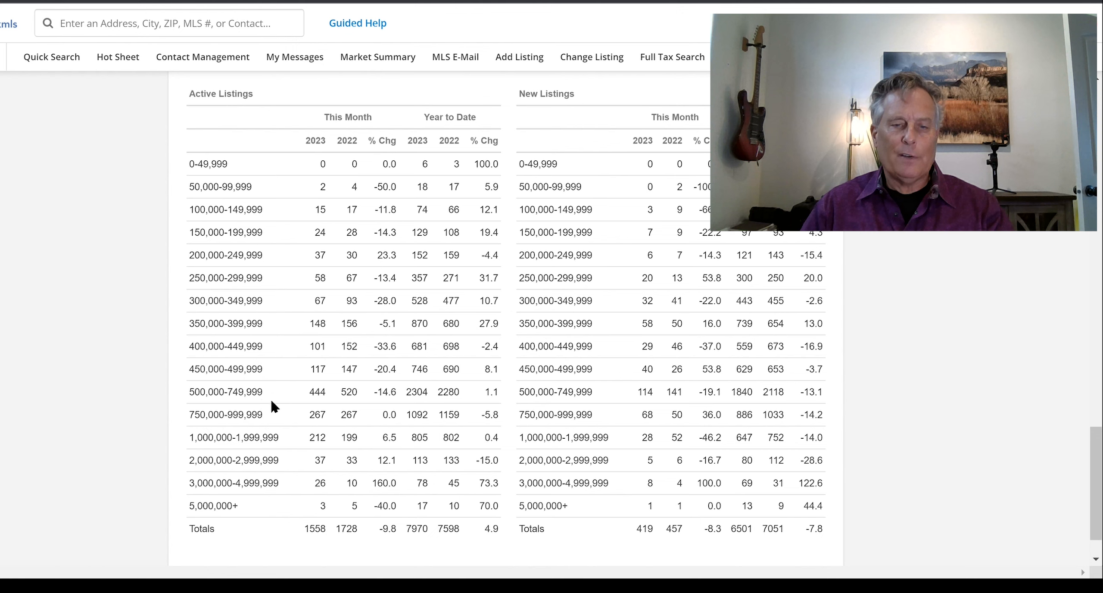
{"action": "mouse_move", "coordinate": [278, 425]}
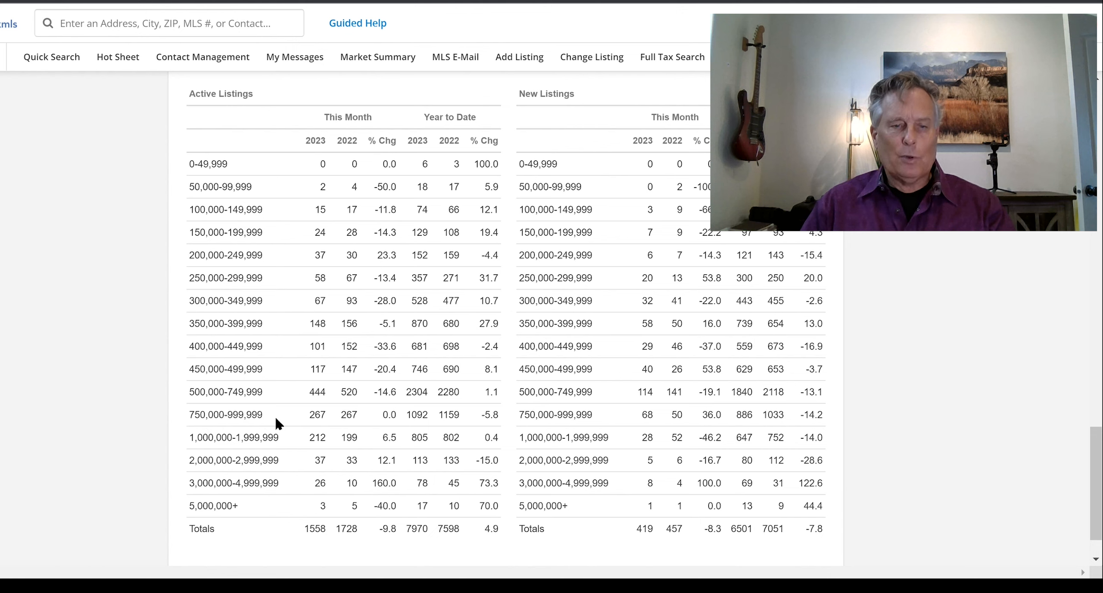
{"action": "mouse_move", "coordinate": [285, 355]}
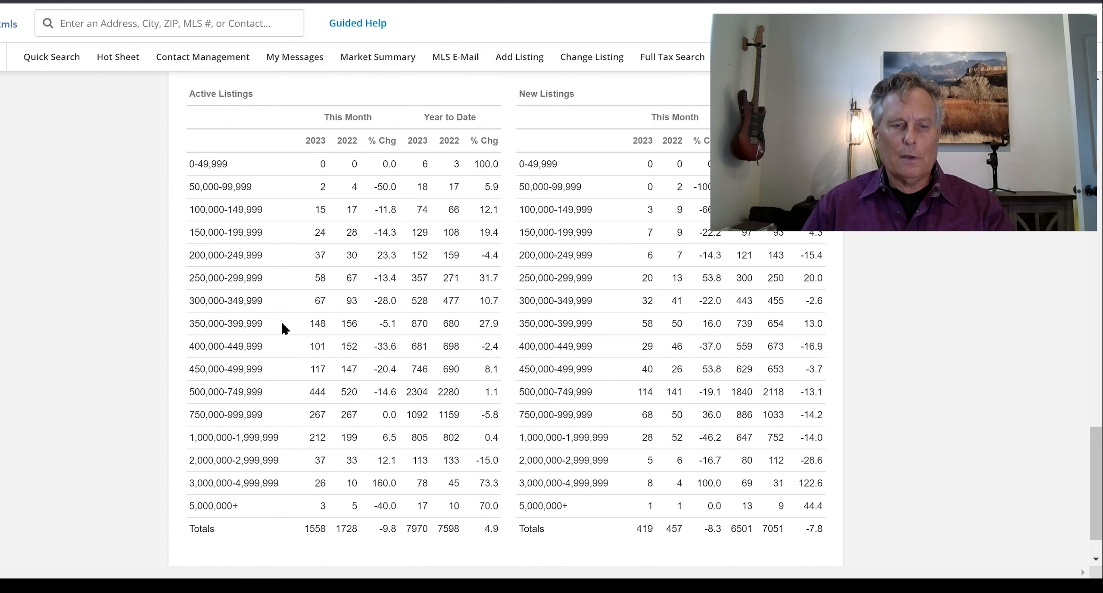
{"action": "mouse_move", "coordinate": [300, 455]}
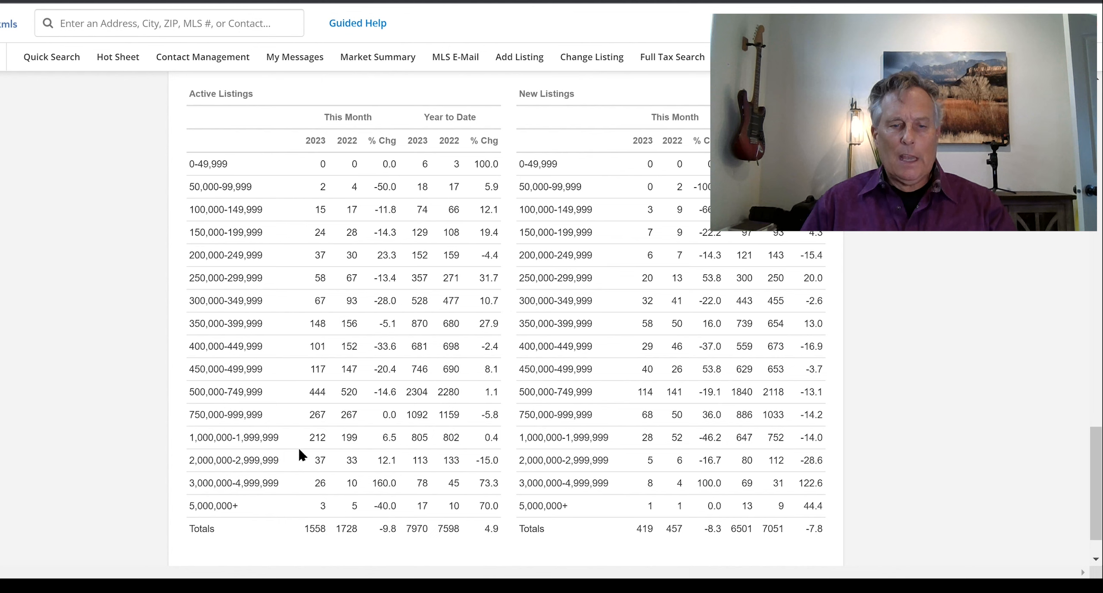
{"action": "mouse_move", "coordinate": [325, 429]}
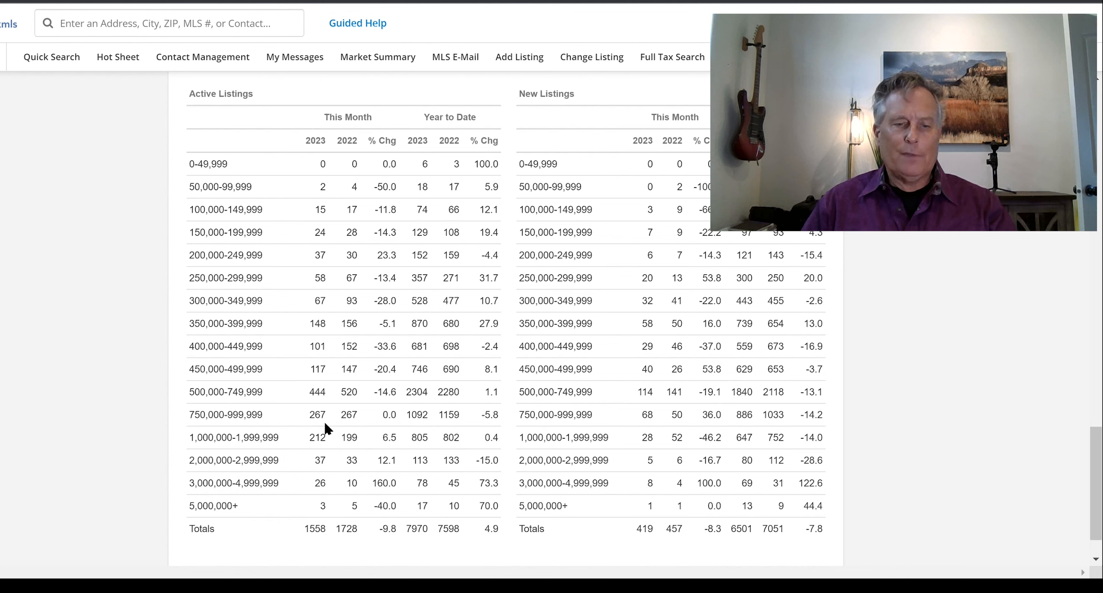
{"action": "mouse_move", "coordinate": [294, 445]}
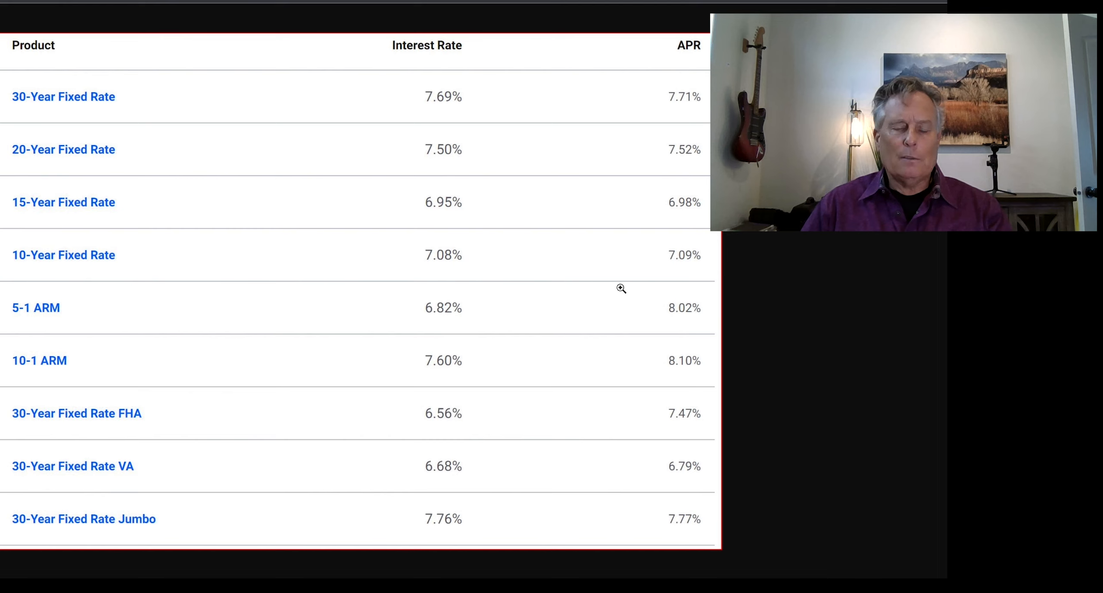
{"action": "mouse_move", "coordinate": [577, 340]}
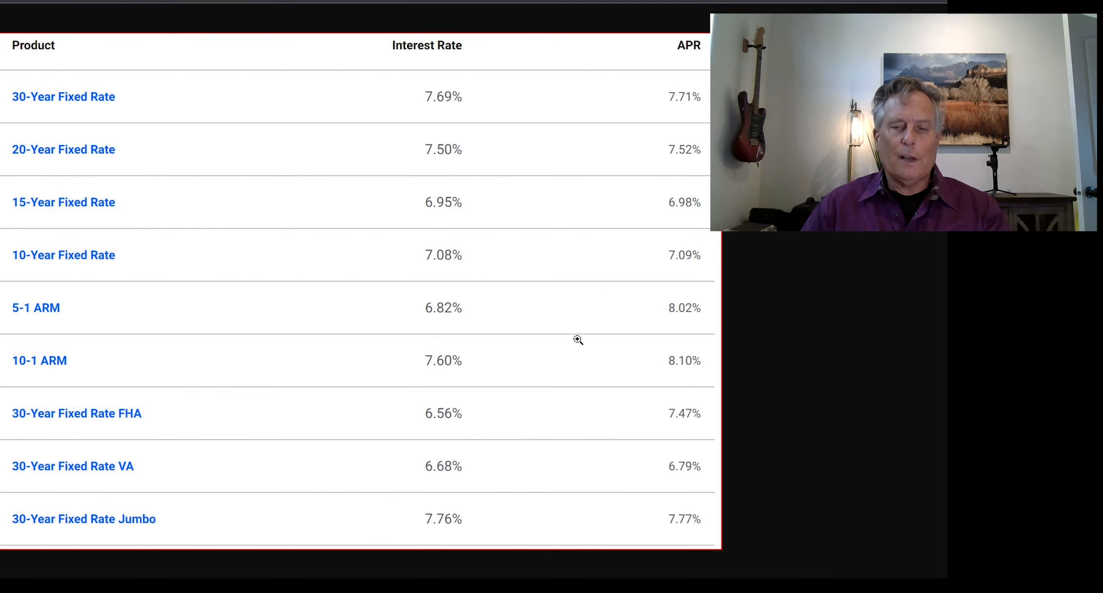
{"action": "mouse_move", "coordinate": [562, 324]}
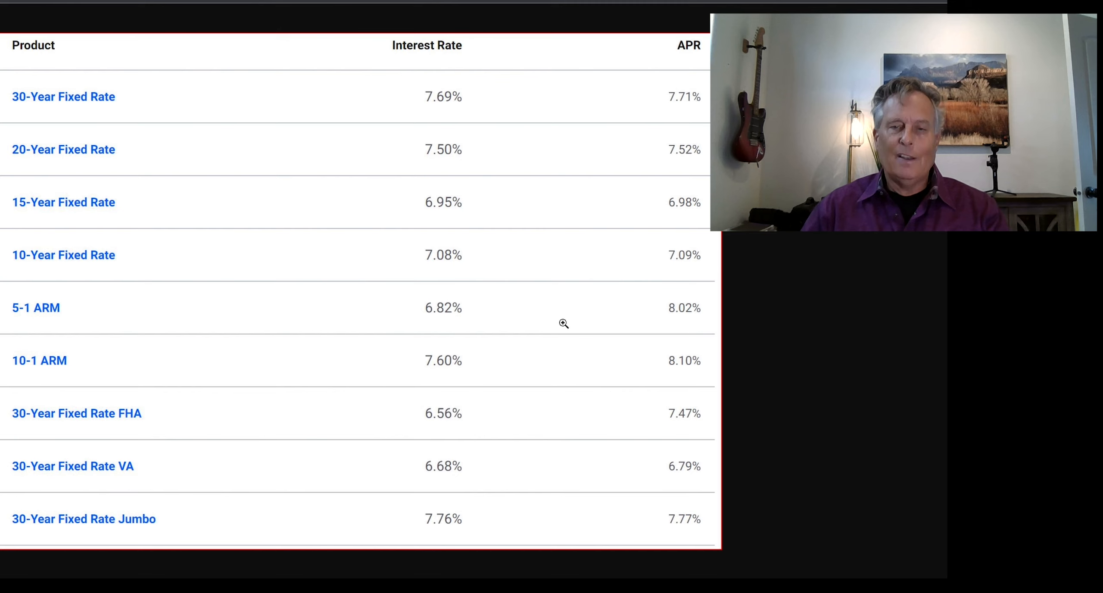
{"action": "mouse_move", "coordinate": [789, 289]}
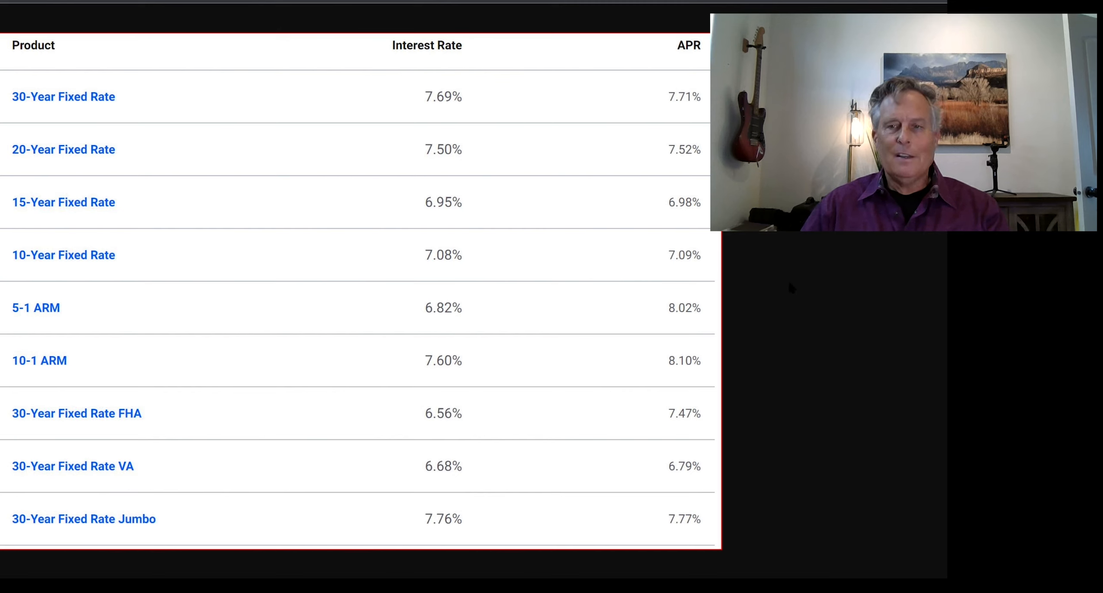